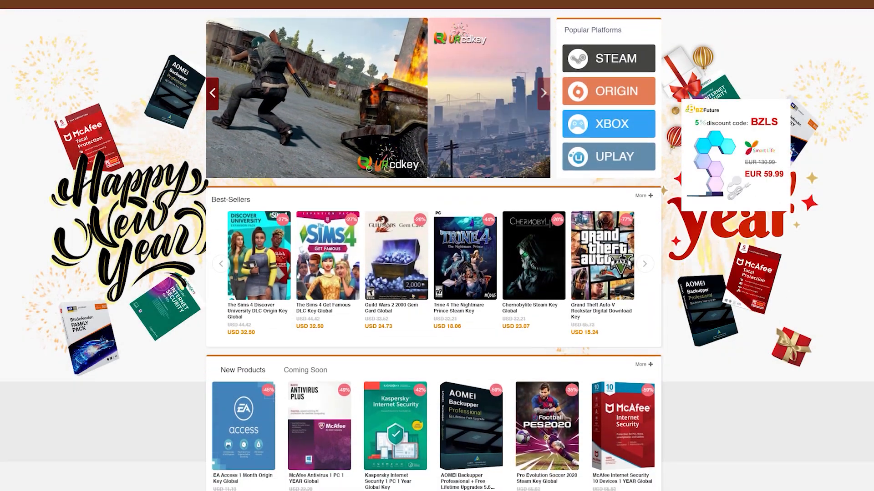
Step: Find the Windows10 PRO + Office2016 Professional Plus key pack via 'office' search and start buying it
{"action": "scroll", "scroll_direction": "down", "scroll_amount": 3}
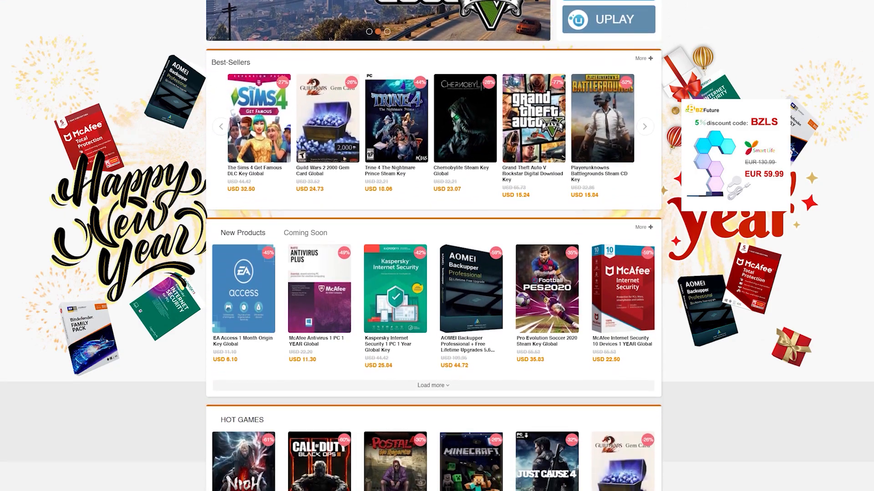
{"action": "scroll", "scroll_direction": "down", "scroll_amount": 3}
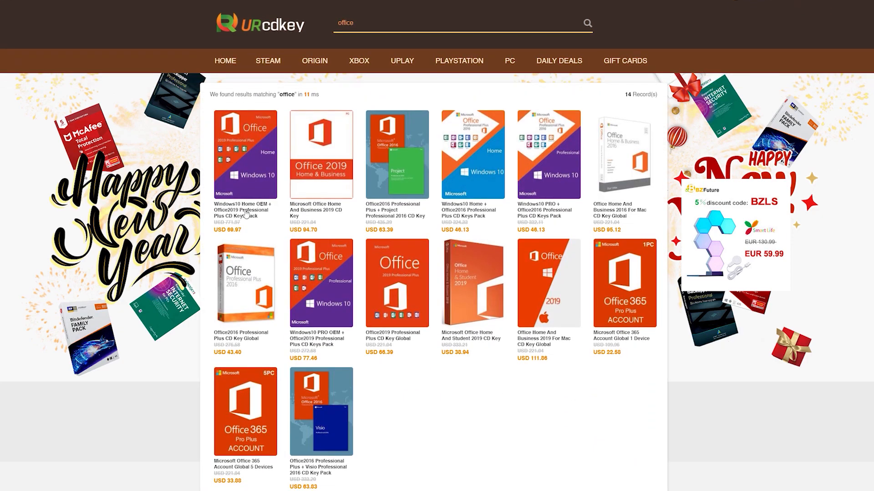
{"action": "left_click", "coordinate": [547, 155]}
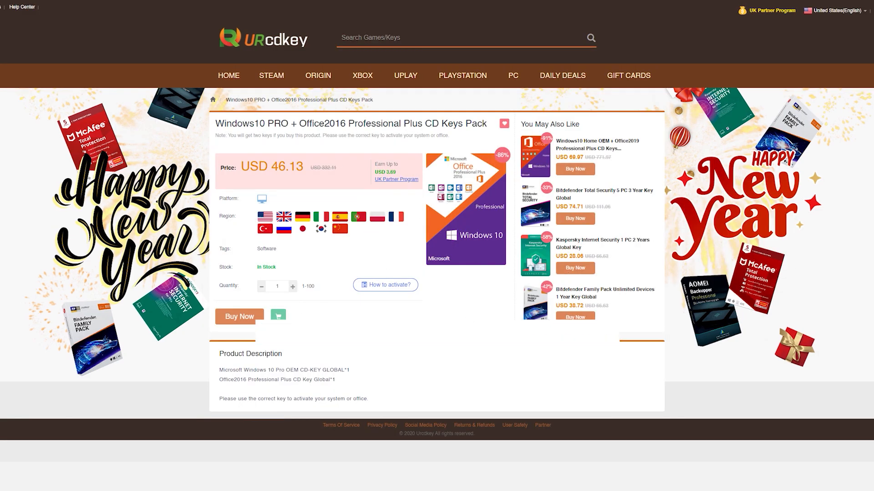
{"action": "left_click", "coordinate": [240, 316]}
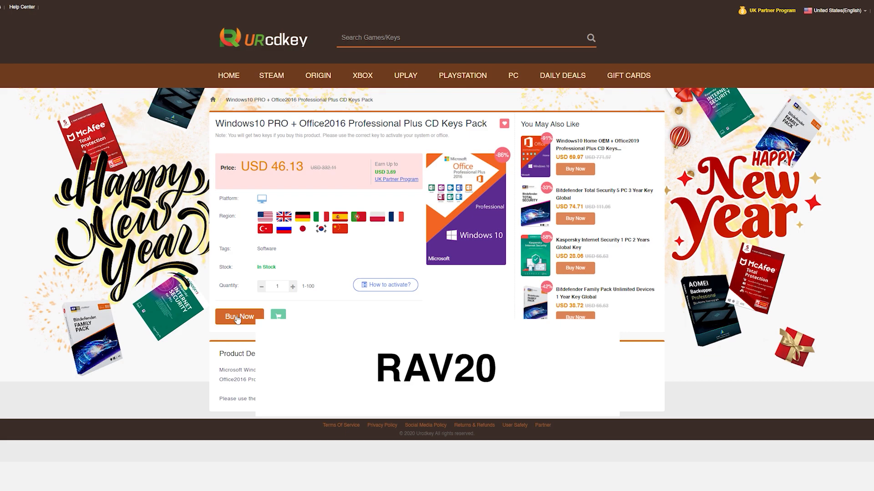
{"action": "left_click", "coordinate": [240, 316]}
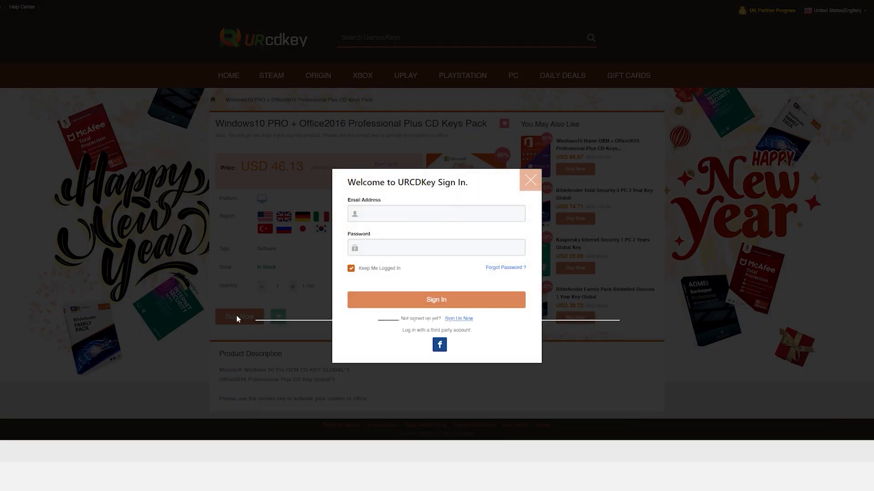
{"action": "type", "text": "office"}
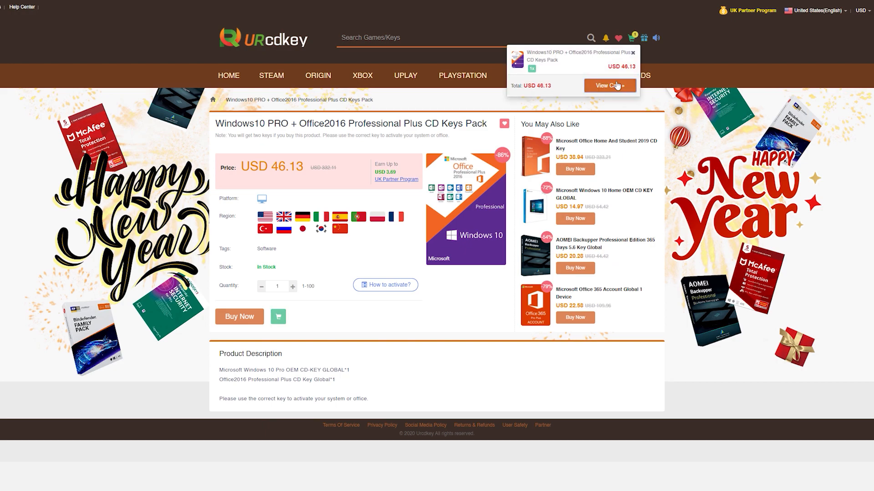
Step: Apply promotion code rav20 to the order in the cart
{"action": "left_click", "coordinate": [609, 86]}
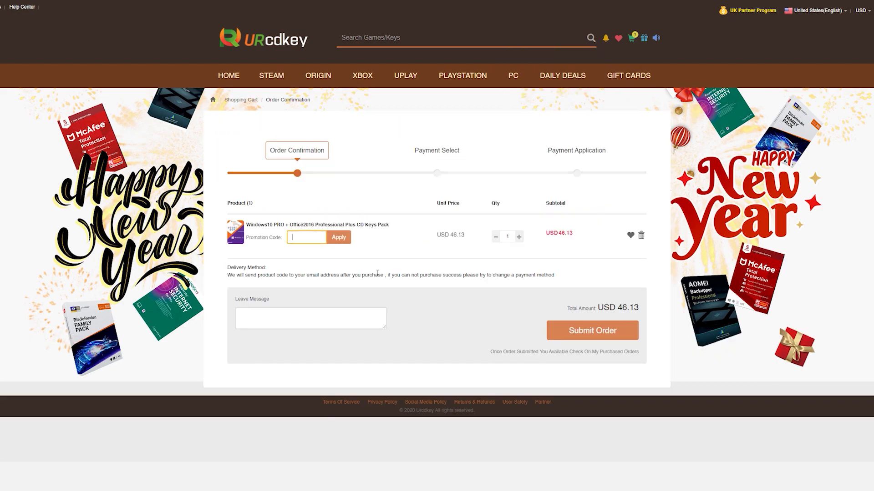
{"action": "type", "text": "rav20"}
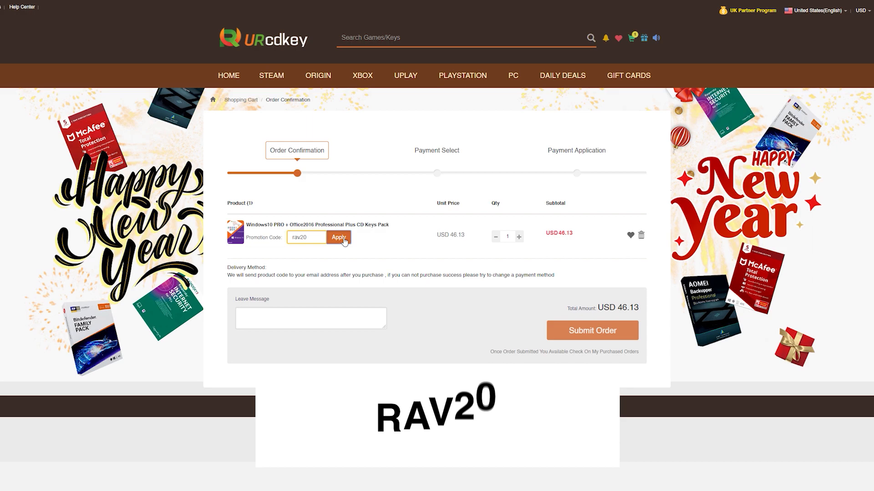
{"action": "left_click", "coordinate": [339, 236]}
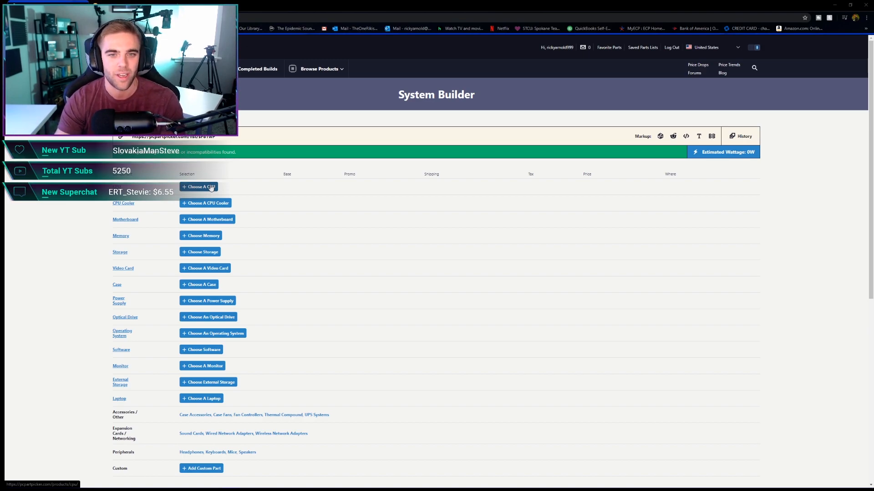
Step: Begin choosing a CPU for the empty System Builder part list
{"action": "left_click", "coordinate": [201, 186]}
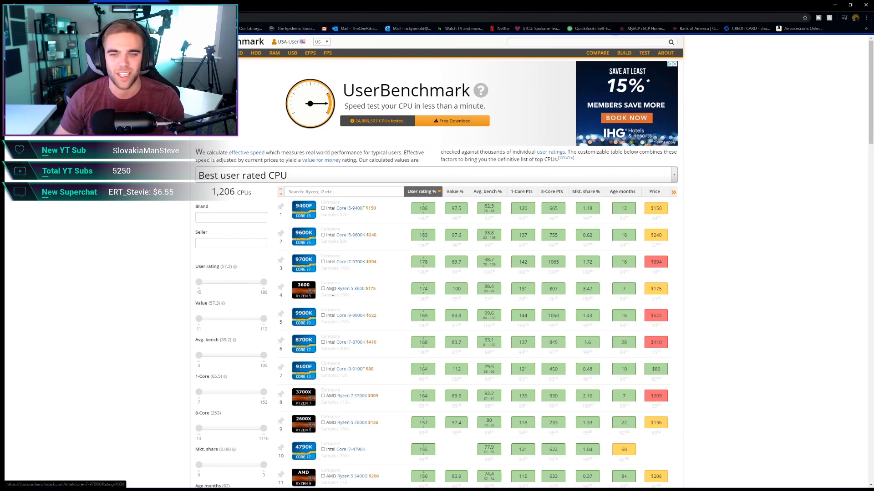
Step: Compare the Ryzen 5 3400G against the Ryzen 3 3200G by entering 3200 as the alternative
{"action": "scroll", "scroll_direction": "down", "scroll_amount": 3}
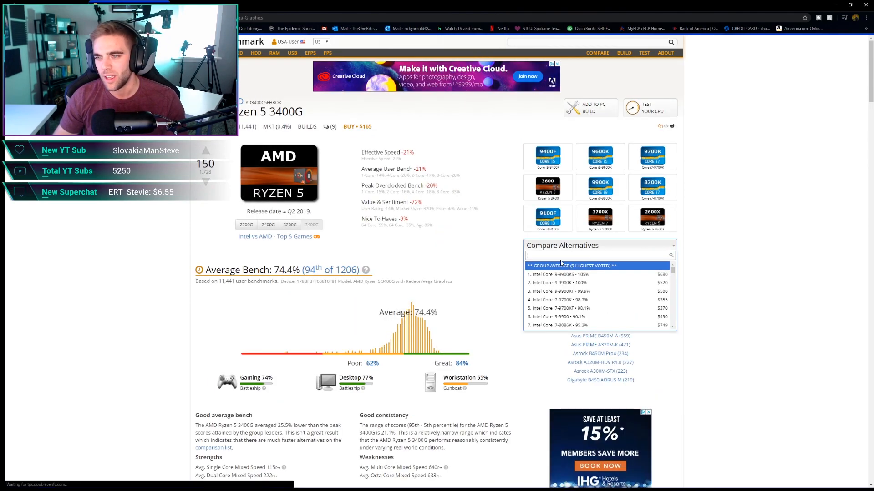
{"action": "type", "text": "3200"}
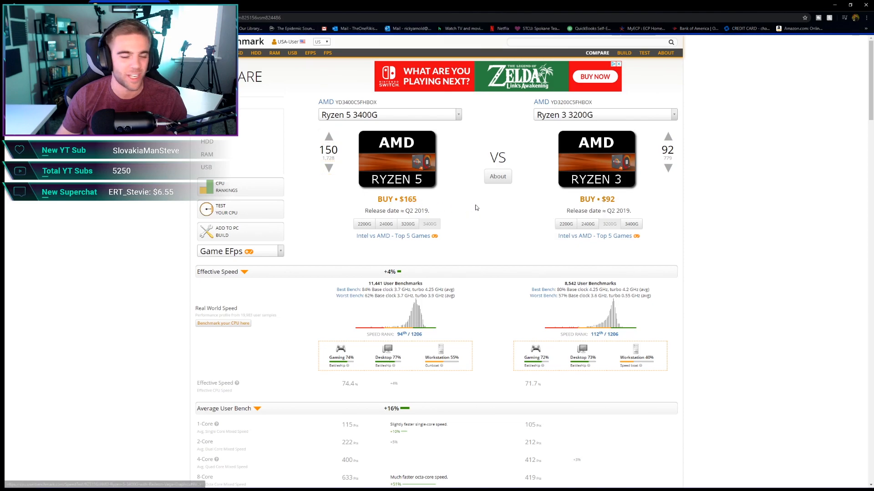
{"action": "scroll", "scroll_direction": "down", "scroll_amount": 3}
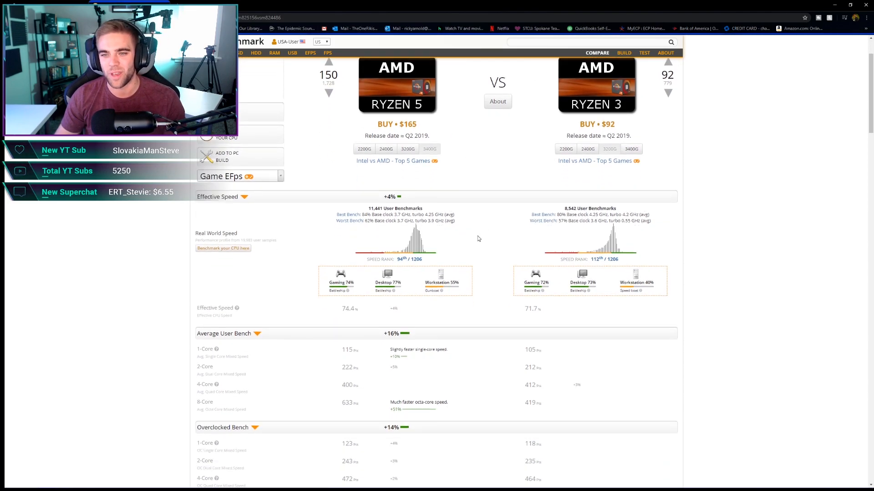
{"action": "scroll", "scroll_direction": "down", "scroll_amount": 3}
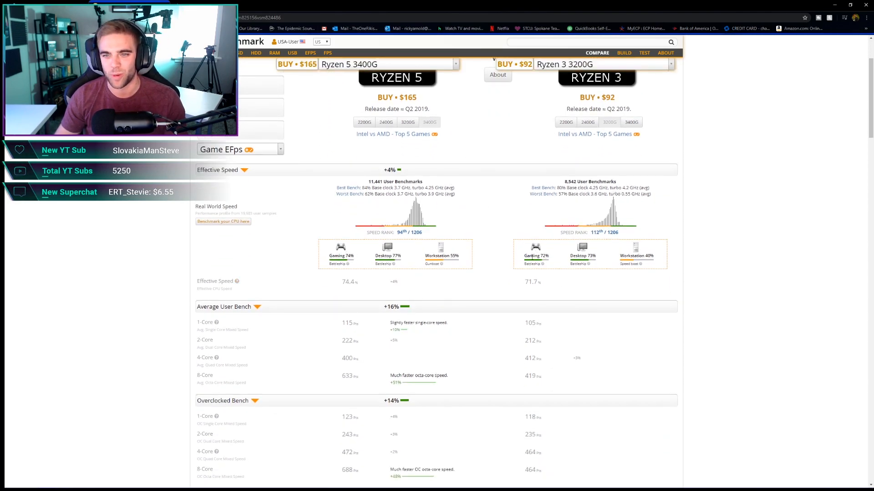
{"action": "scroll", "scroll_direction": "down", "scroll_amount": 3}
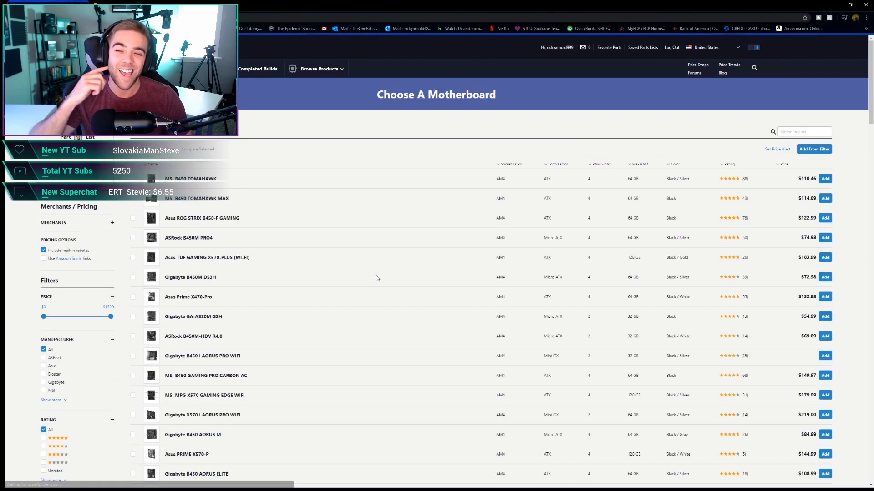
{"action": "mouse_move", "coordinate": [311, 284]}
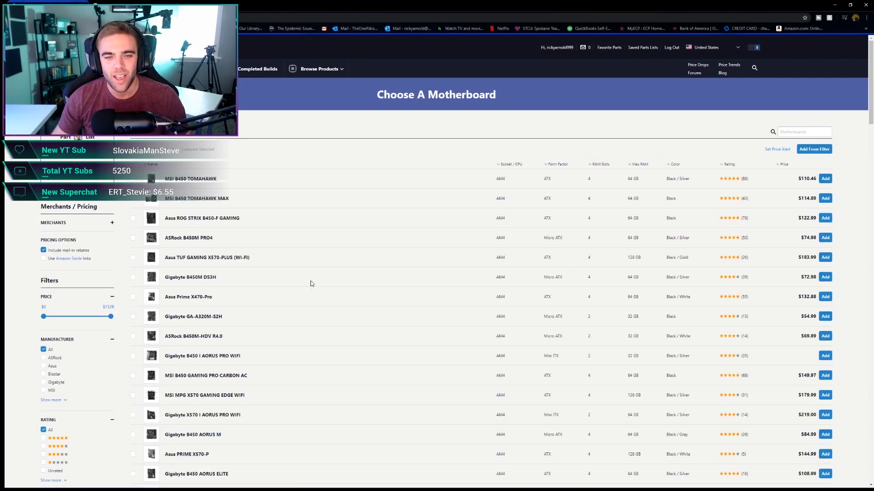
{"action": "mouse_move", "coordinate": [774, 213]}
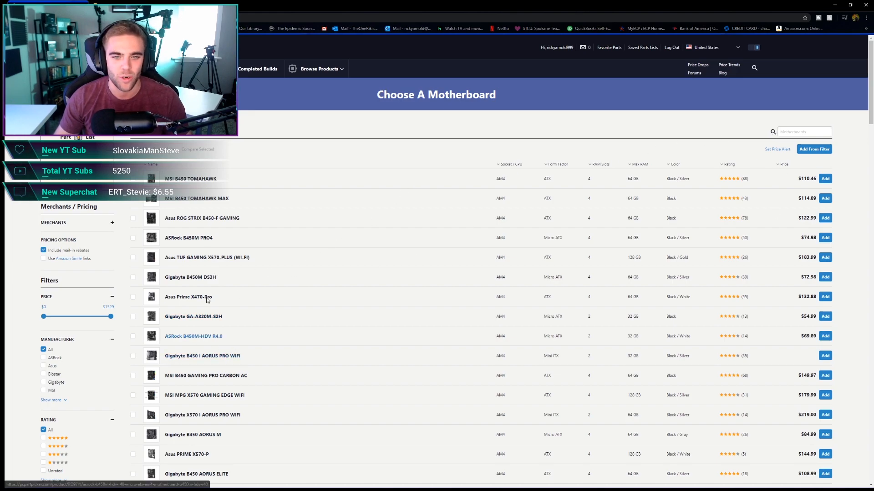
Step: Find the Gigabyte B450M DS3H via 'b450' search and browse its product photos
{"action": "type", "text": "b450"}
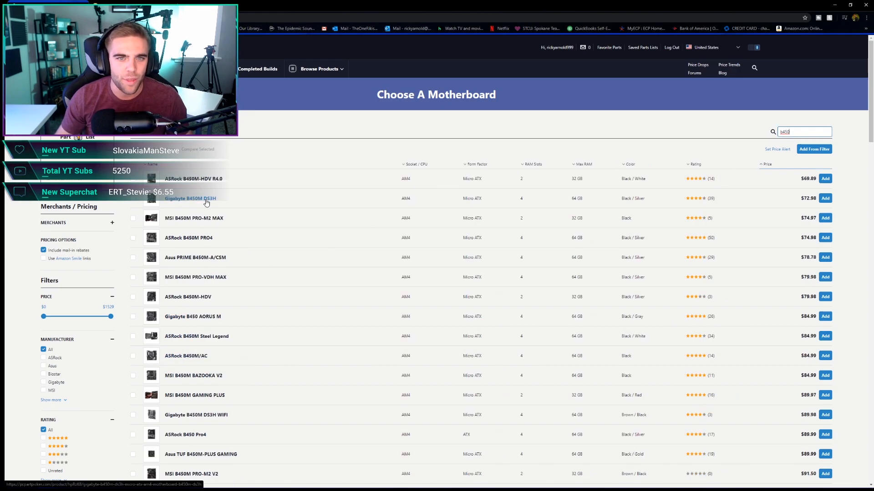
{"action": "left_click", "coordinate": [191, 199]}
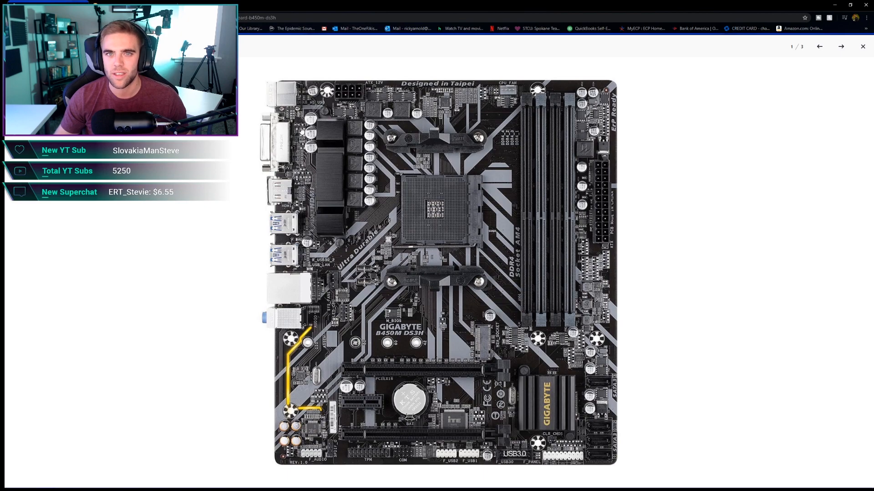
{"action": "left_click", "coordinate": [840, 46]}
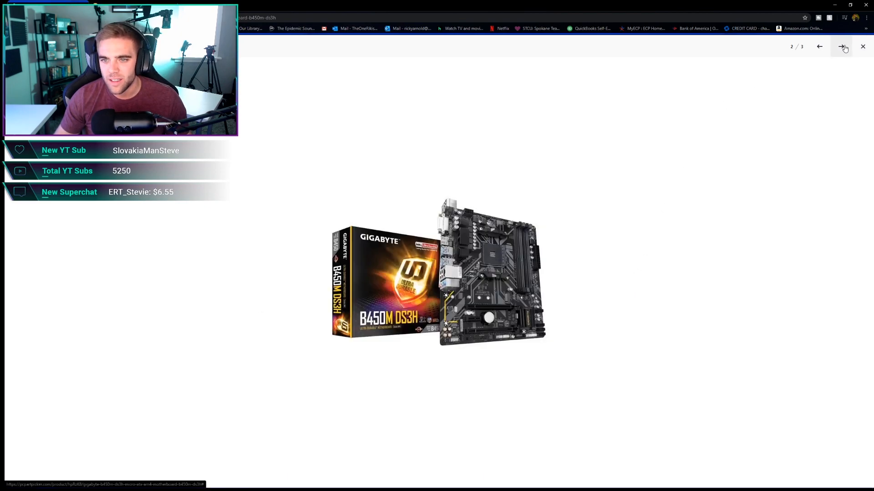
{"action": "left_click", "coordinate": [841, 47]}
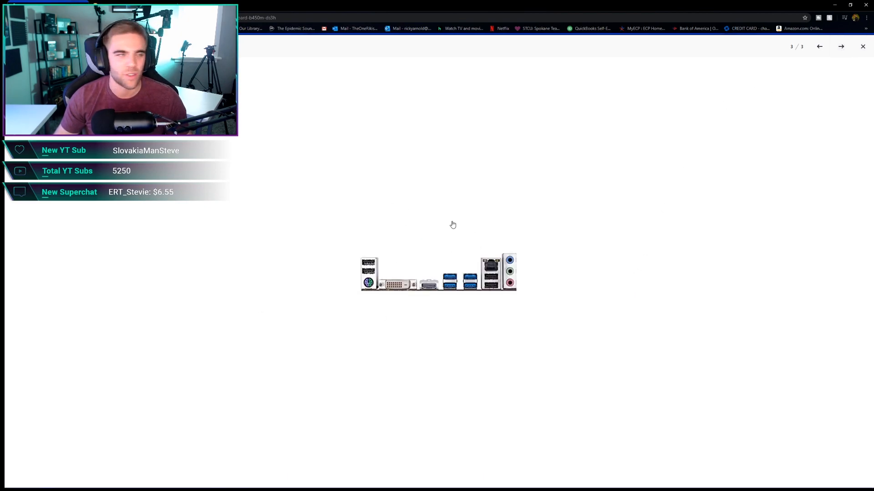
{"action": "left_click", "coordinate": [819, 47]}
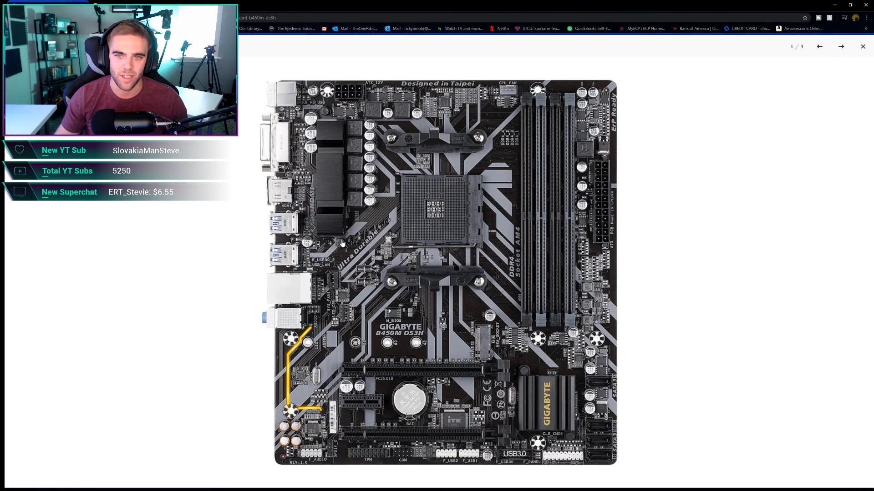
{"action": "mouse_move", "coordinate": [344, 126]}
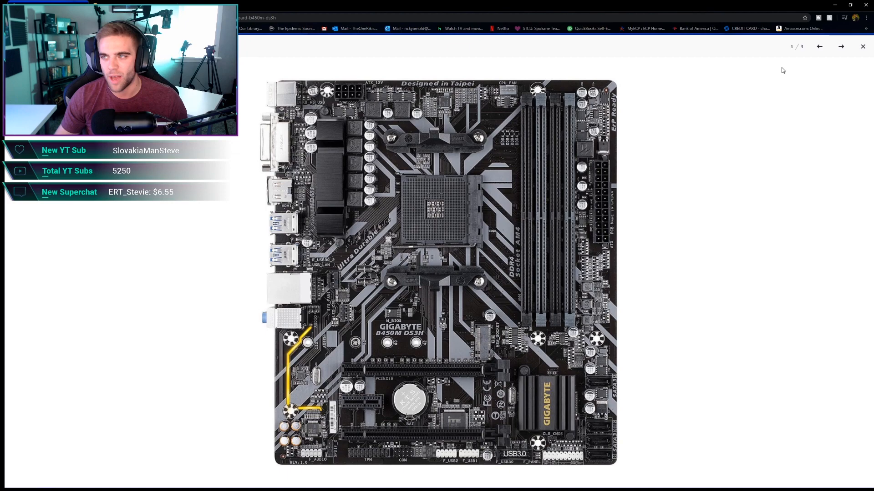
{"action": "left_click", "coordinate": [862, 47]}
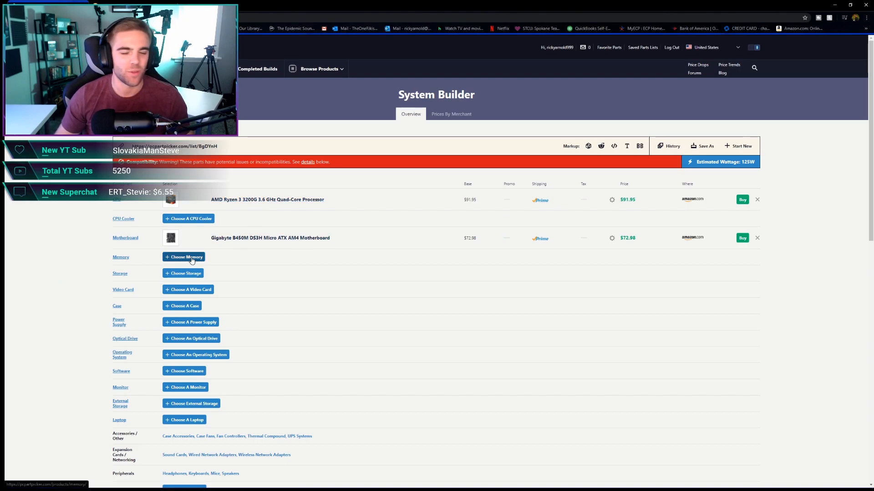
Step: Show the catalogue of compatible 16 GB memory kits for the build
{"action": "left_click", "coordinate": [183, 257]}
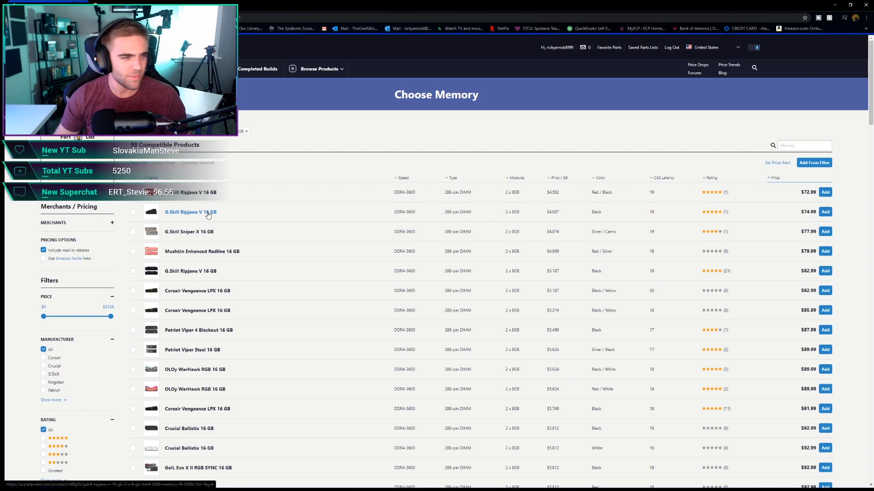
{"action": "mouse_move", "coordinate": [175, 212]}
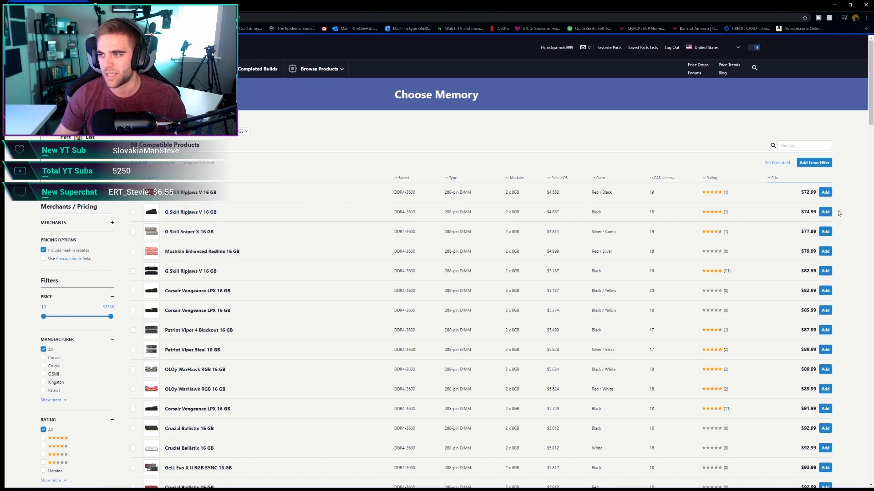
Step: Add the black G.Skill Ripjaws V 16 GB kit, then reconsider the cheapest DDR4-3200 16 GB kit
{"action": "left_click", "coordinate": [826, 212]}
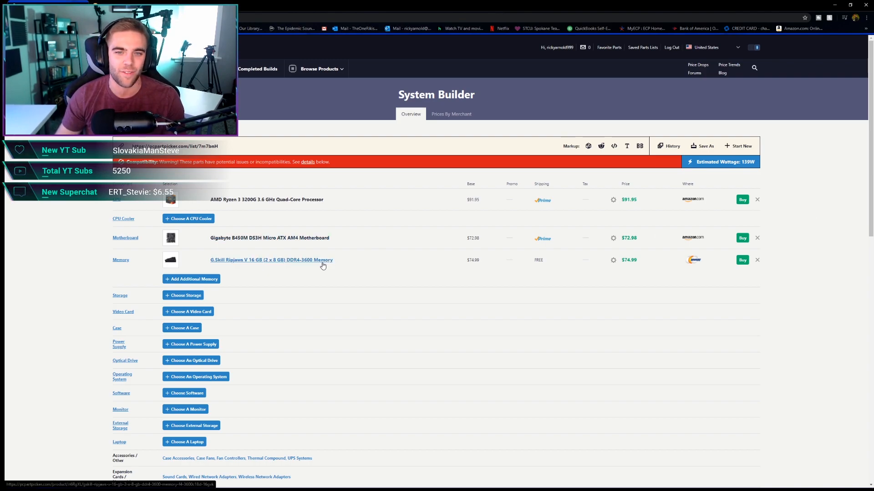
{"action": "mouse_move", "coordinate": [641, 298]}
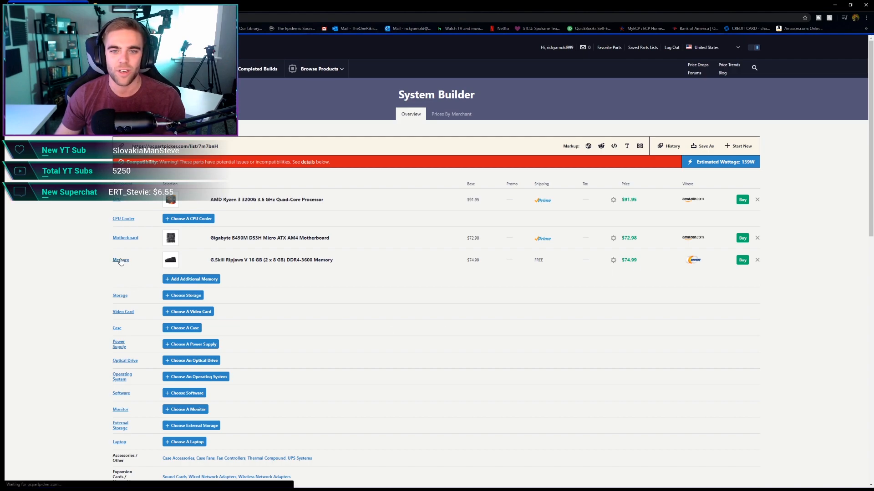
{"action": "left_click", "coordinate": [120, 260]}
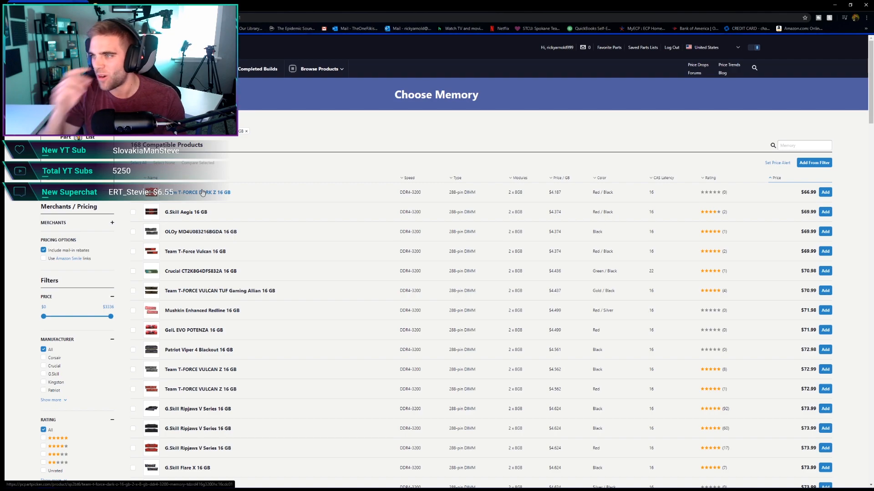
{"action": "left_click", "coordinate": [200, 192]}
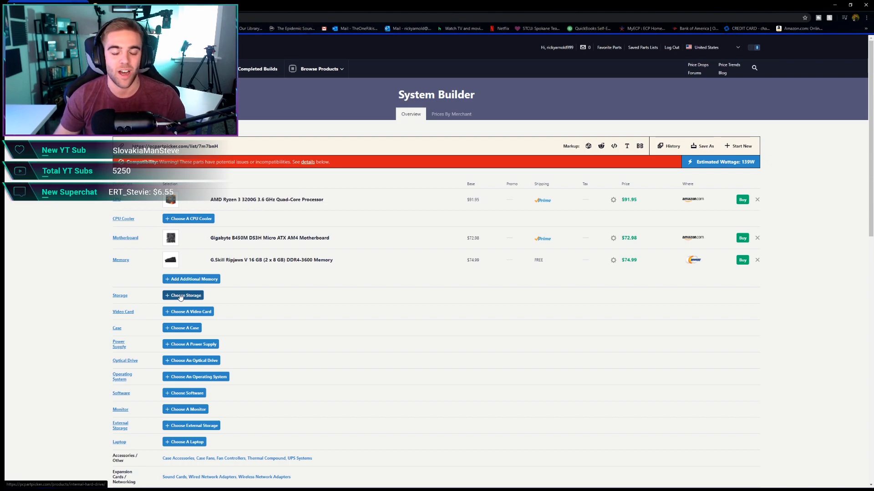
Step: Add the ADATA SU635 480 GB SSD from the compatible storage list
{"action": "left_click", "coordinate": [186, 295]}
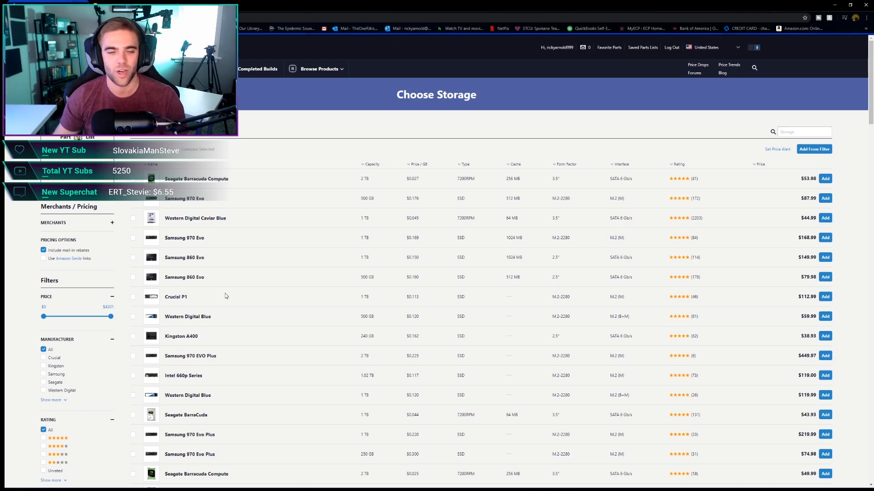
{"action": "mouse_move", "coordinate": [248, 324]}
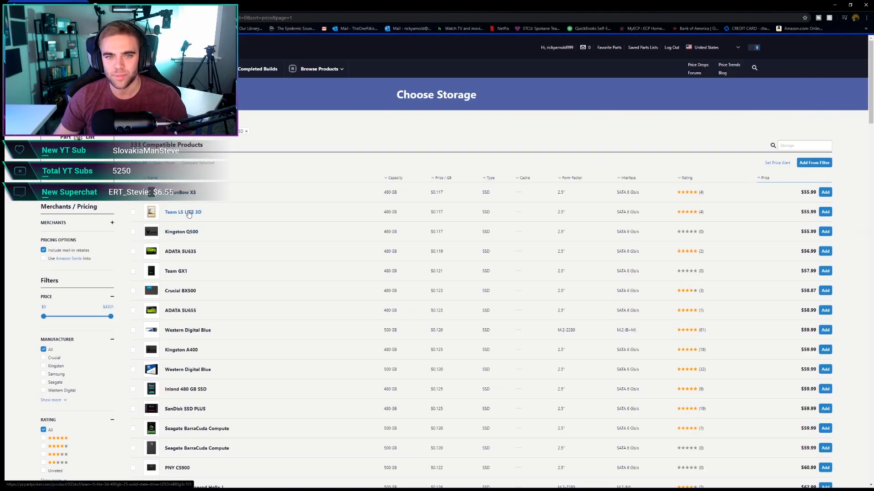
{"action": "mouse_move", "coordinate": [174, 251]}
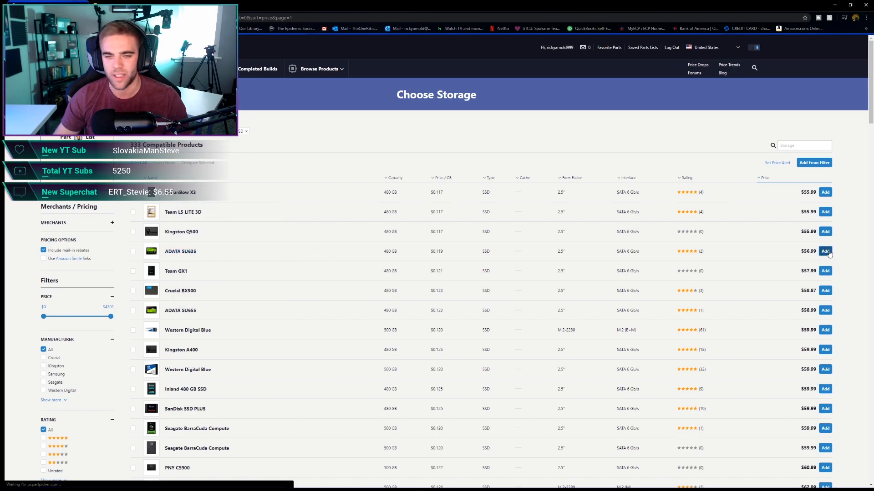
{"action": "left_click", "coordinate": [826, 251]}
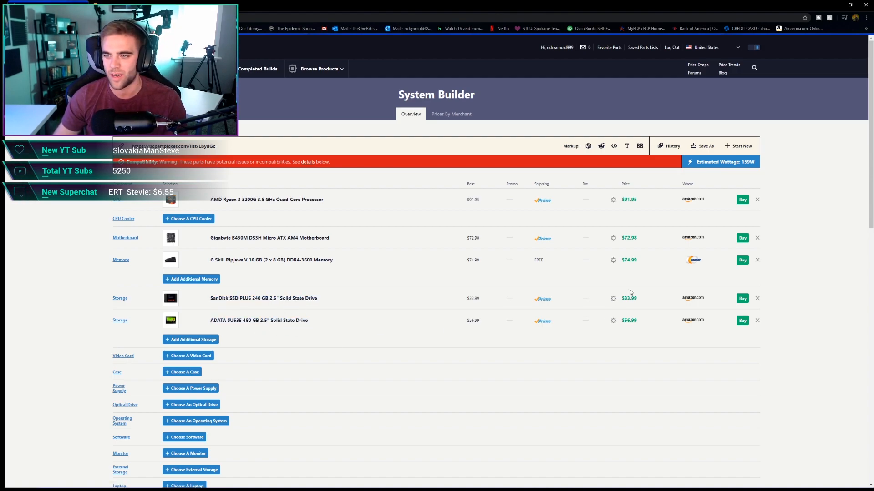
{"action": "mouse_move", "coordinate": [386, 325]}
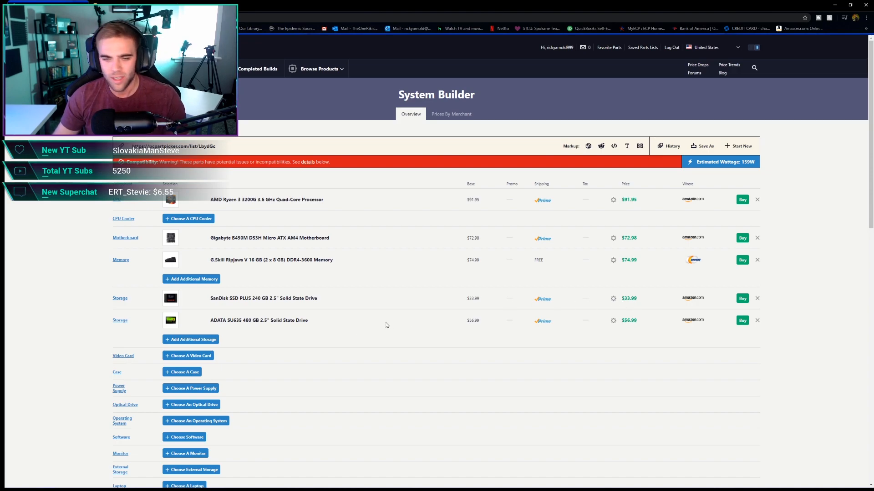
{"action": "scroll", "scroll_direction": "down", "scroll_amount": 3}
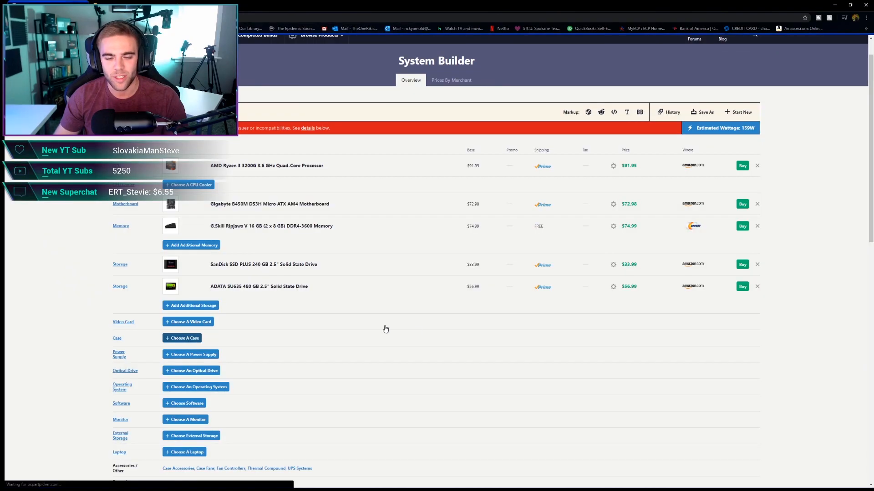
Step: View the Aerocool Cylon Mini MicroATX case page and its full-size photos
{"action": "left_click", "coordinate": [184, 338]}
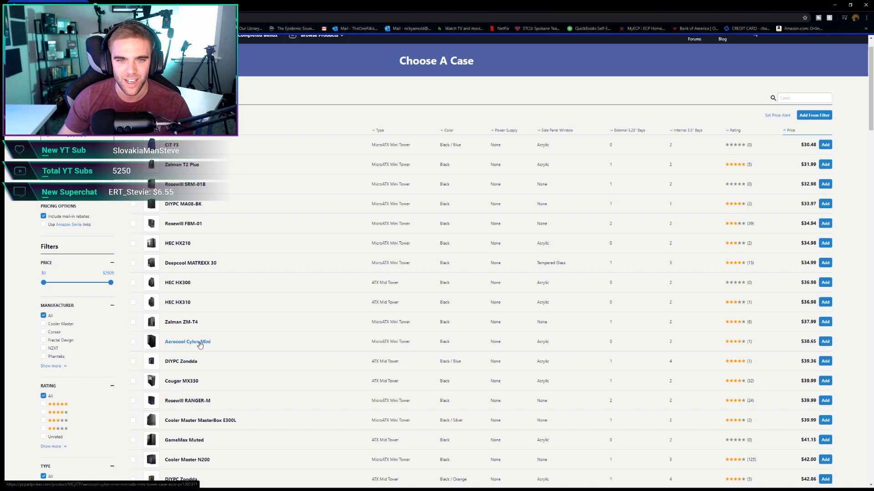
{"action": "left_click", "coordinate": [187, 342]}
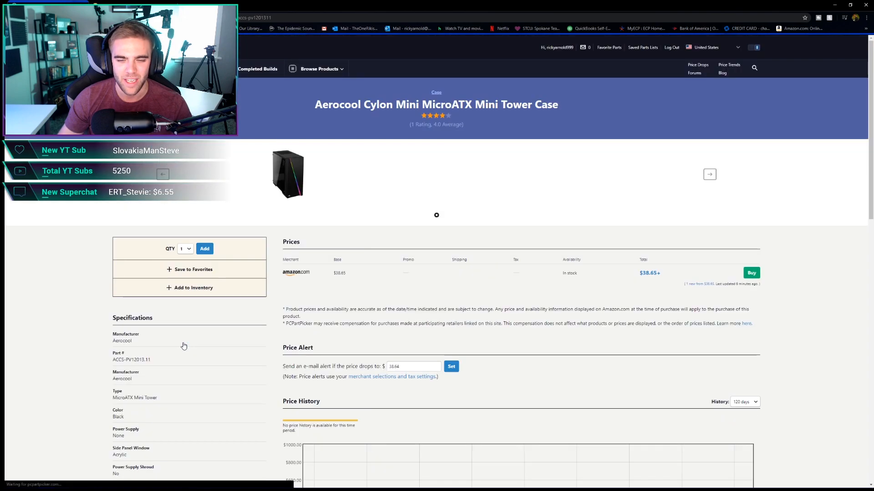
{"action": "left_click", "coordinate": [287, 174]}
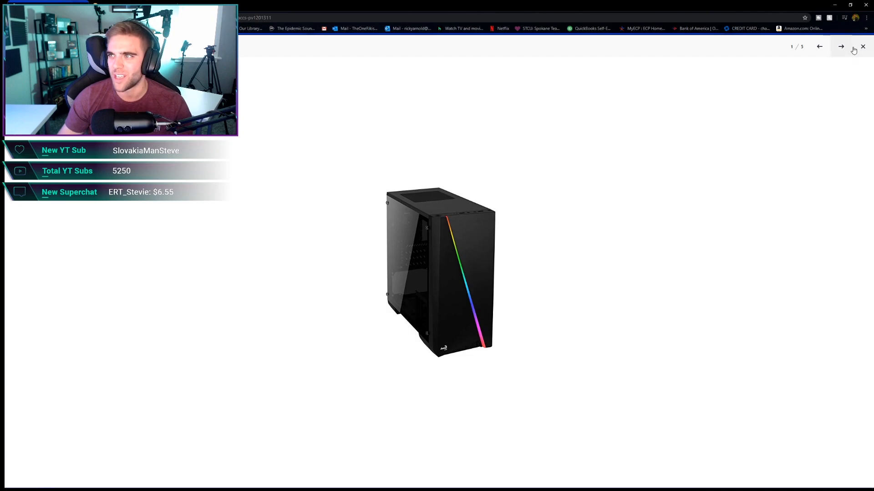
{"action": "left_click", "coordinate": [840, 46]}
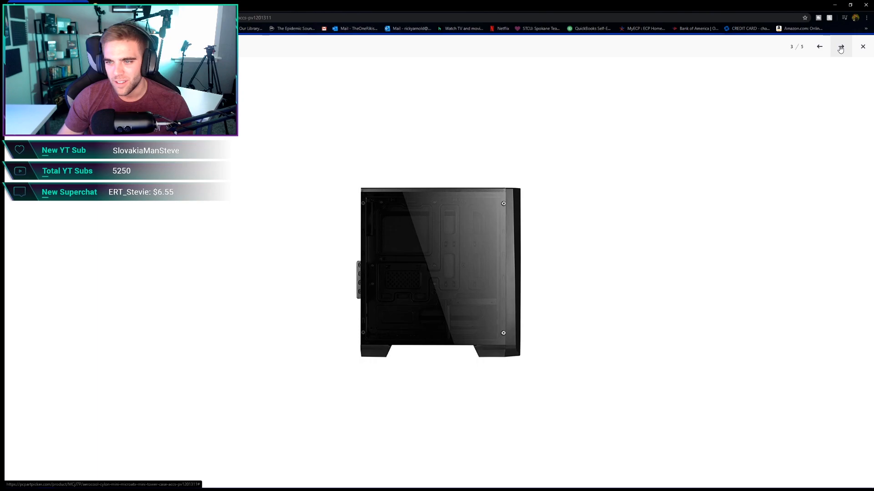
{"action": "left_click", "coordinate": [840, 46]}
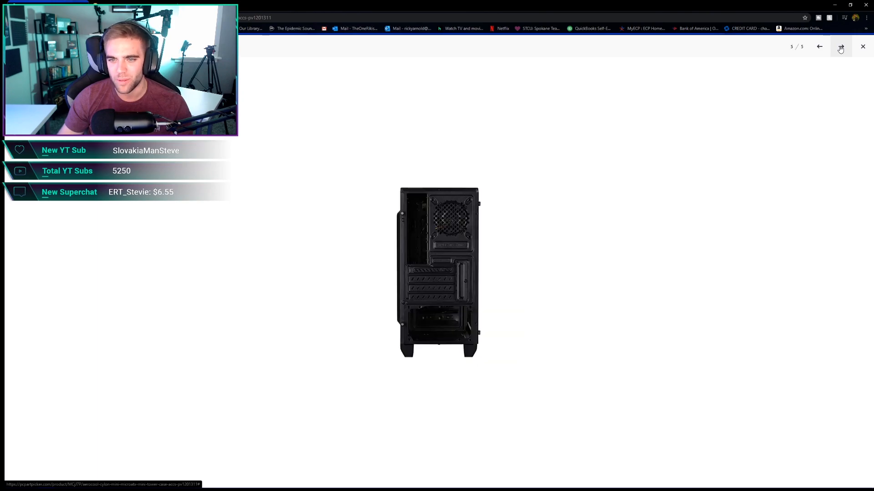
{"action": "left_click", "coordinate": [862, 46]}
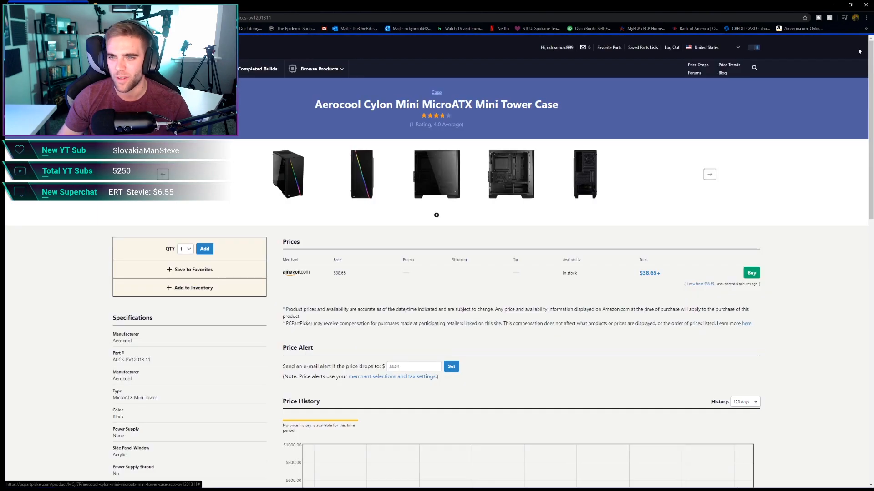
Step: Scroll through the Aerocool Cylon Mini case's specifications and reviews
{"action": "scroll", "scroll_direction": "down", "scroll_amount": 3}
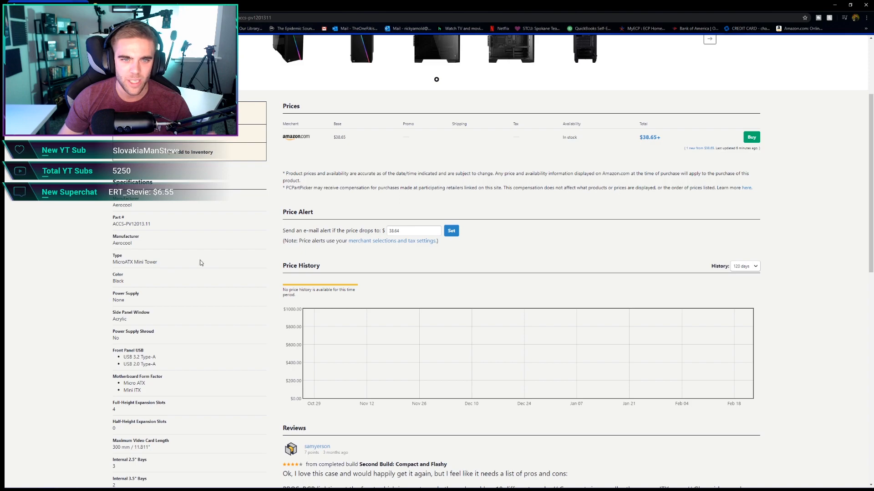
{"action": "scroll", "scroll_direction": "down", "scroll_amount": 3}
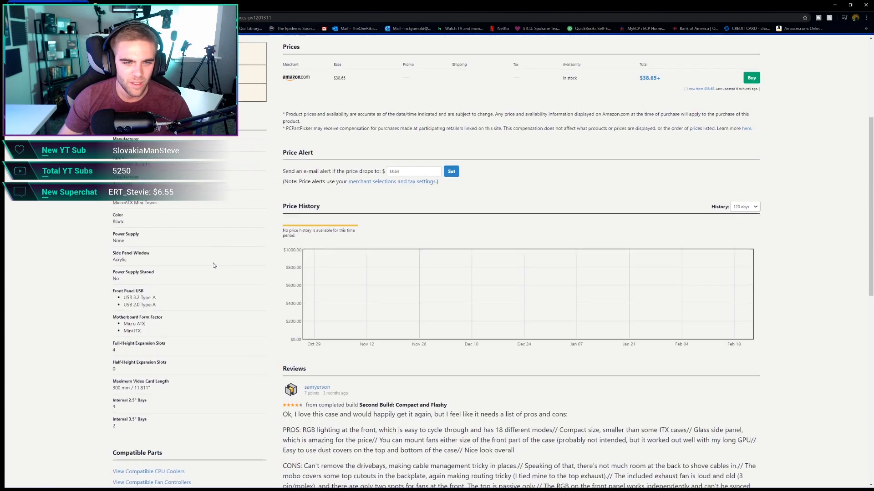
{"action": "scroll", "scroll_direction": "down", "scroll_amount": 3}
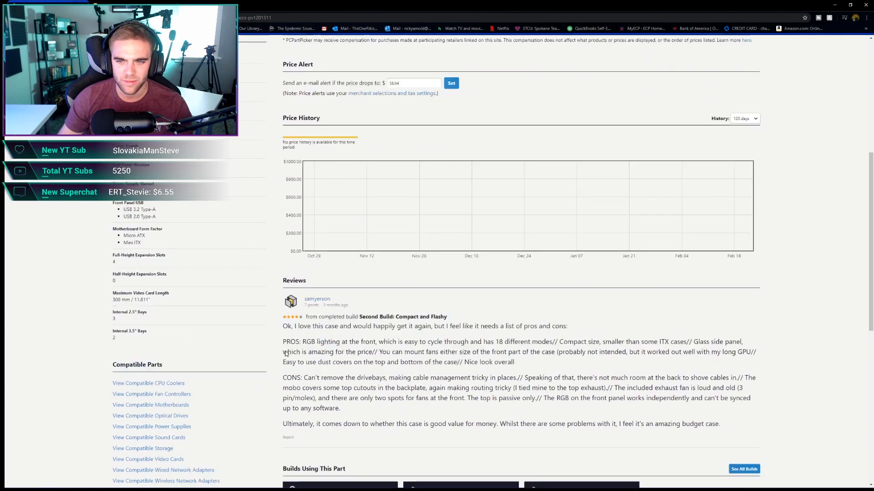
{"action": "scroll", "scroll_direction": "down", "scroll_amount": 3}
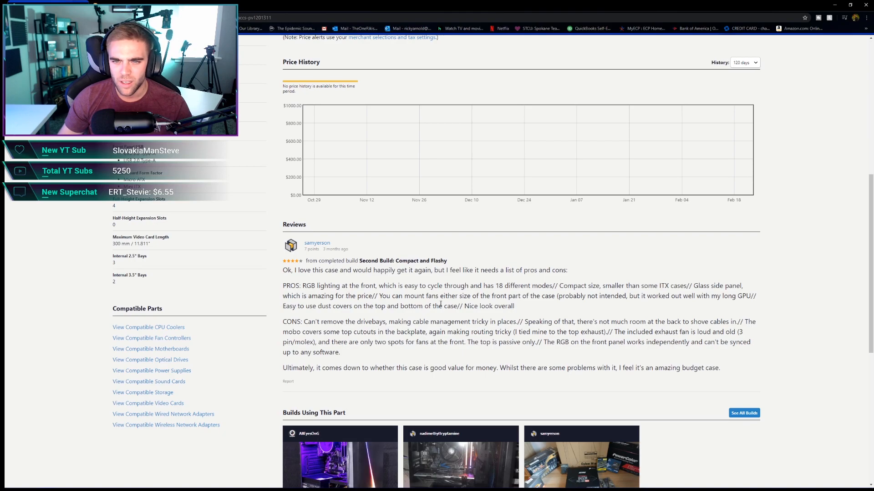
{"action": "scroll", "scroll_direction": "down", "scroll_amount": 3}
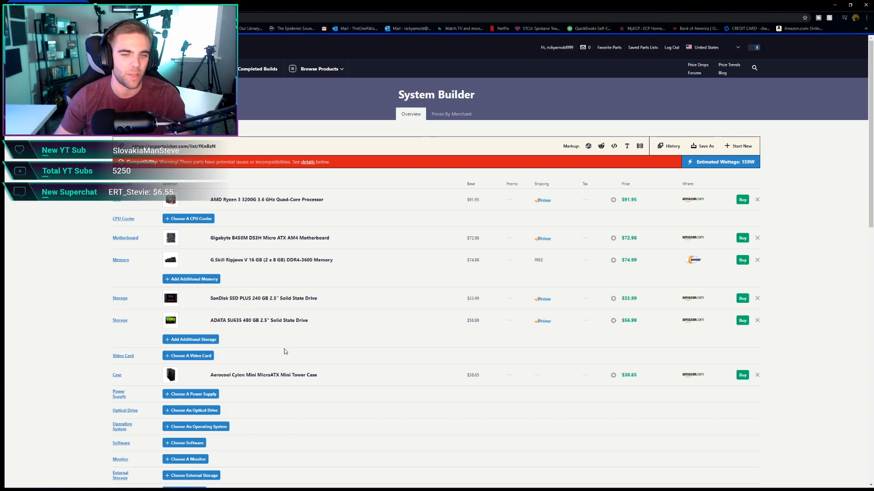
Step: Show the compatible power supply catalogue listing Corsair and EVGA units
{"action": "scroll", "scroll_direction": "down", "scroll_amount": 3}
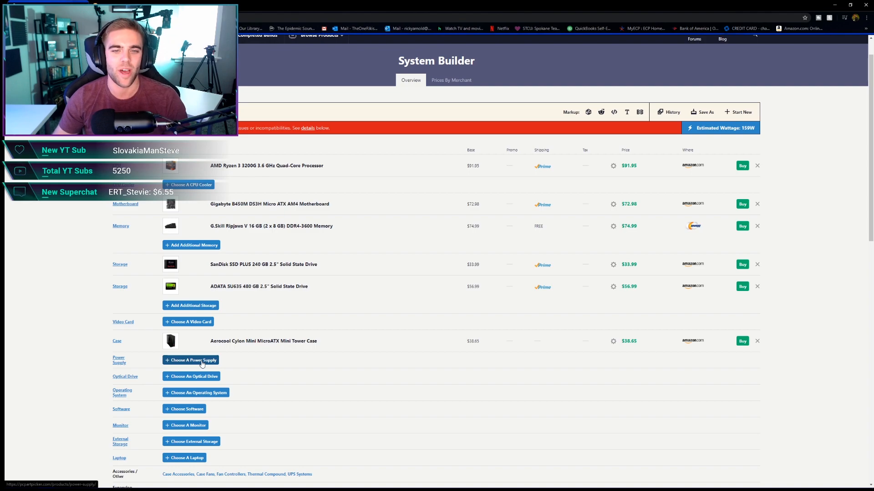
{"action": "left_click", "coordinate": [191, 361]}
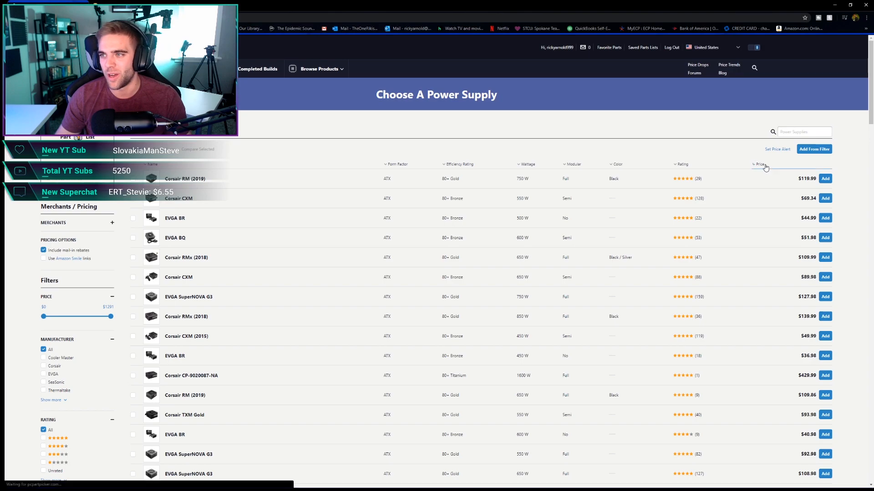
Step: Sort the power supply list by price, cheapest first, starting at $20.98
{"action": "left_click", "coordinate": [759, 163]}
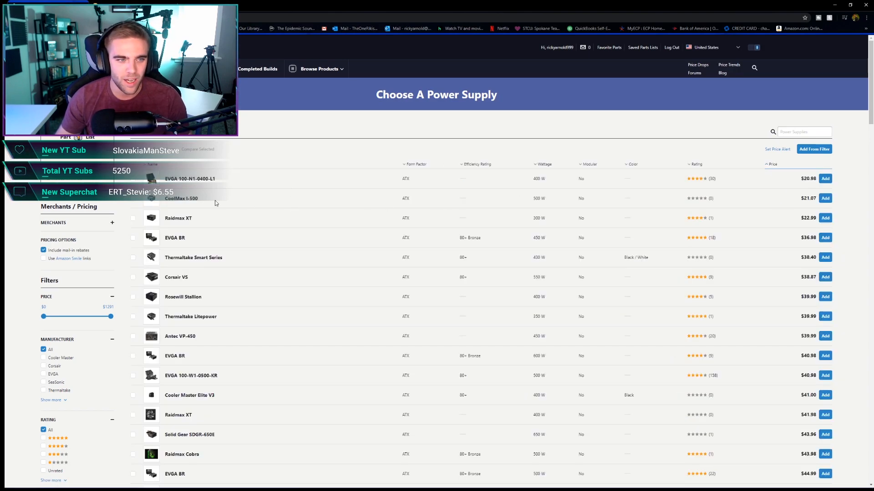
{"action": "scroll", "scroll_direction": "down", "scroll_amount": 3}
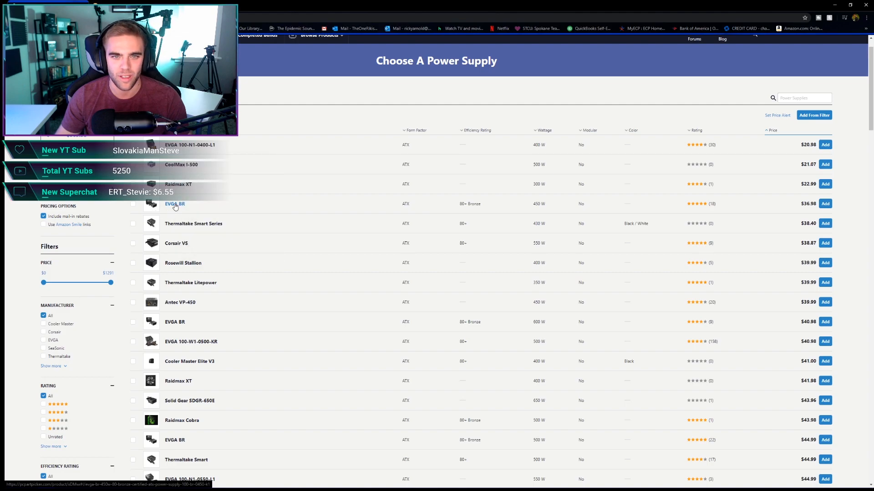
{"action": "left_click", "coordinate": [175, 204]}
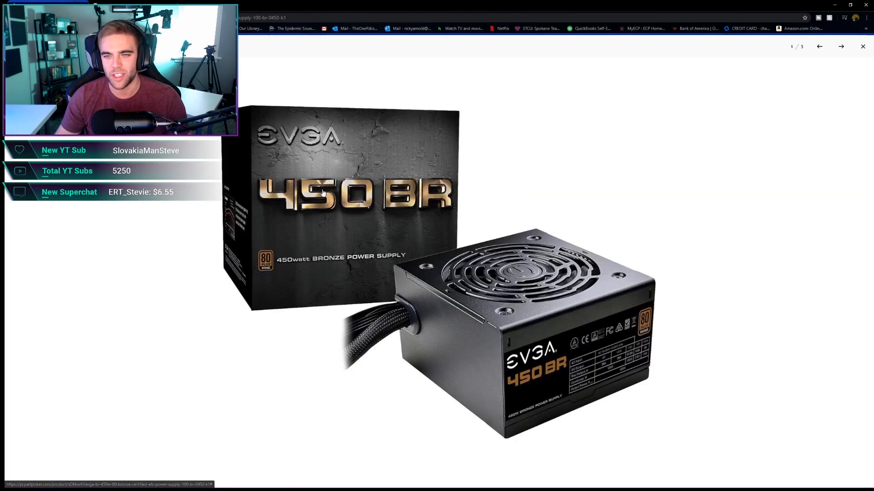
{"action": "left_click", "coordinate": [841, 46]}
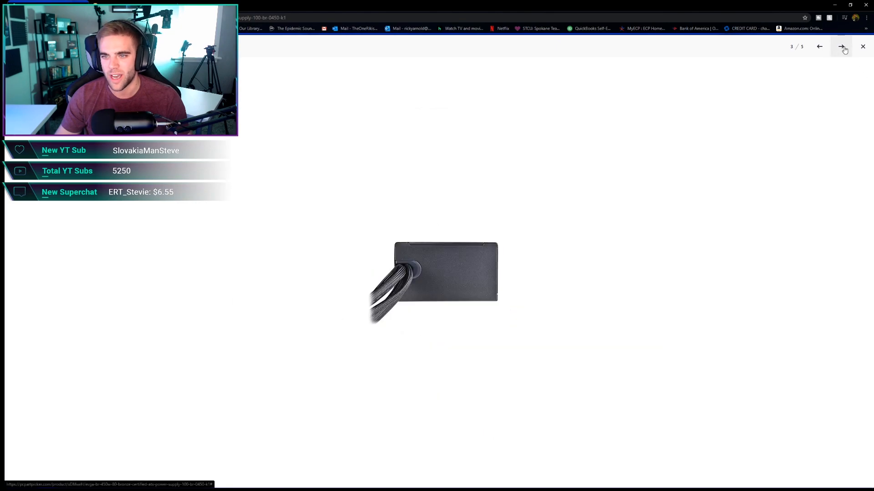
{"action": "left_click", "coordinate": [841, 47]}
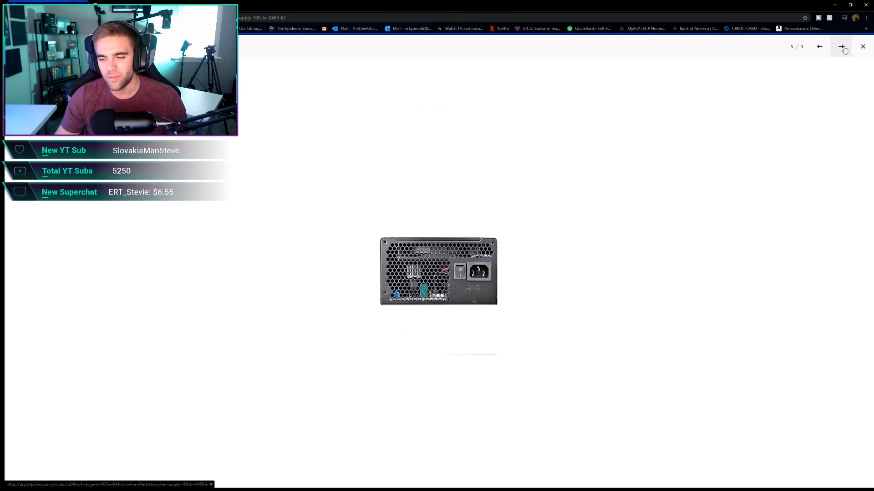
{"action": "left_click", "coordinate": [862, 46]}
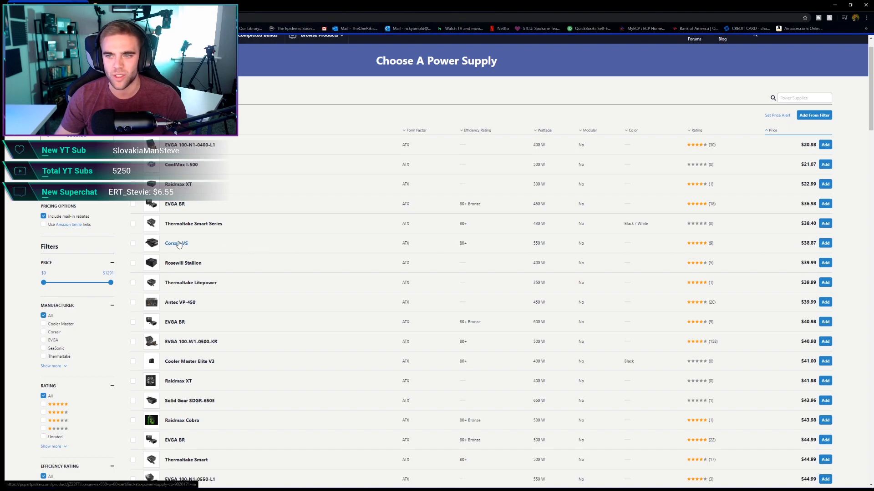
Step: Browse the Corsair VS550 power supply's photo gallery full size
{"action": "left_click", "coordinate": [176, 243]}
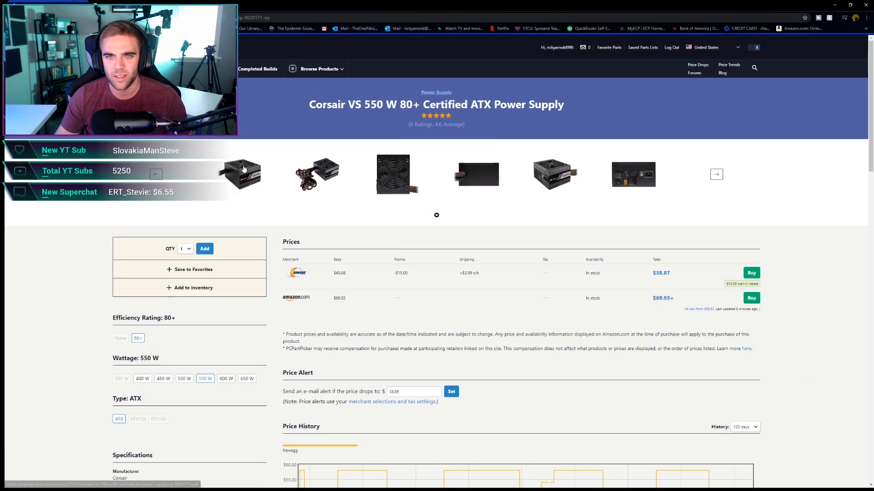
{"action": "left_click", "coordinate": [240, 174]}
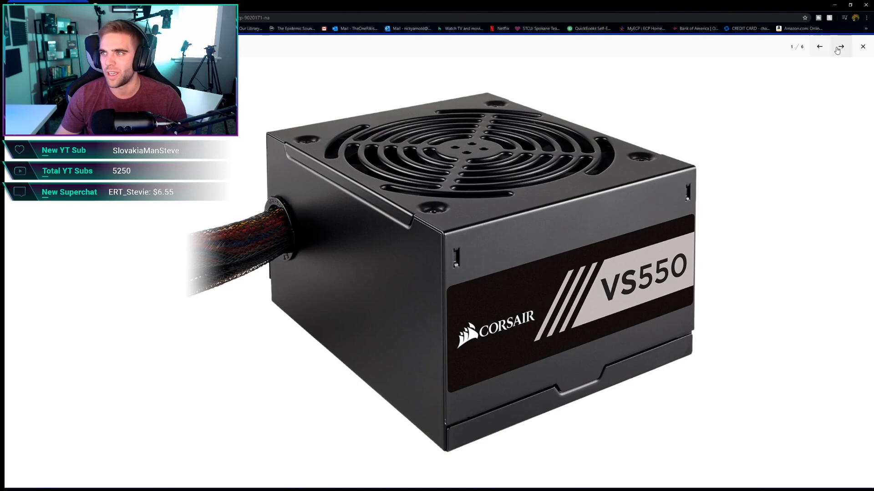
{"action": "left_click", "coordinate": [839, 47]}
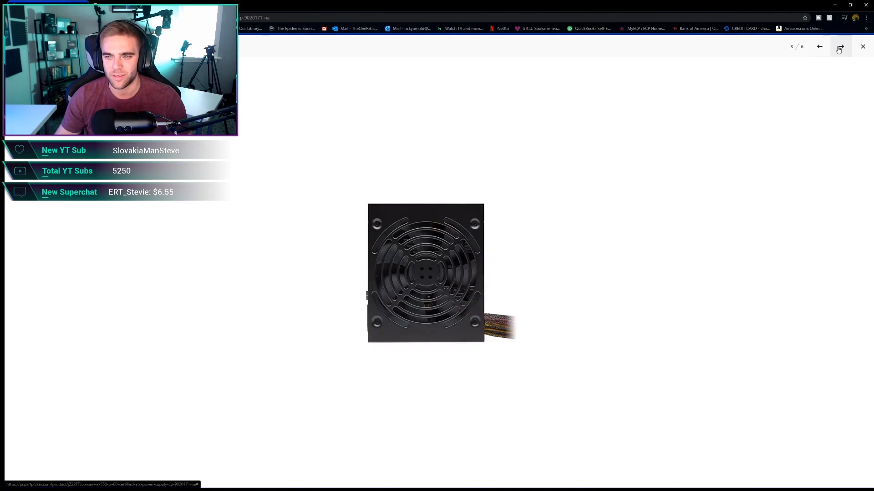
{"action": "left_click", "coordinate": [840, 47]}
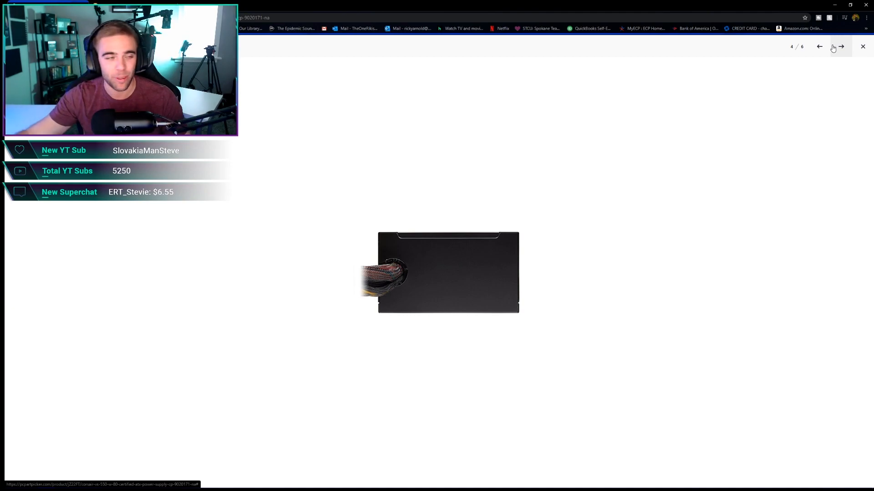
{"action": "mouse_move", "coordinate": [396, 265]}
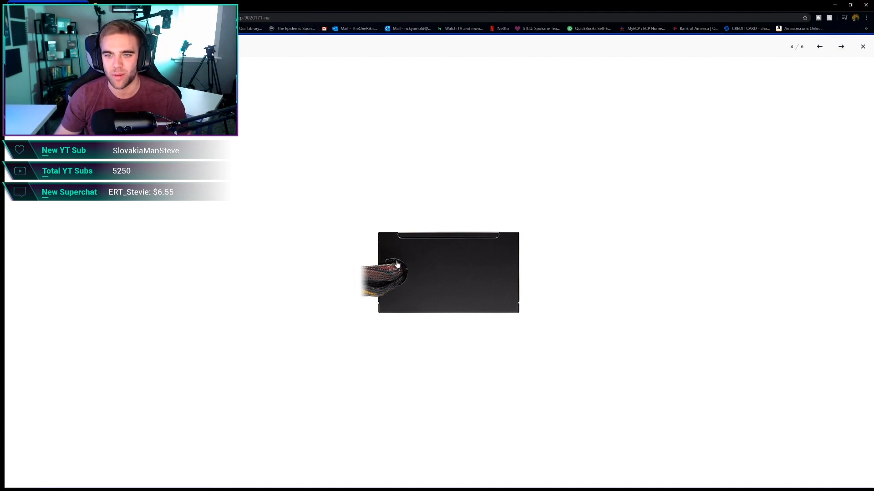
{"action": "left_click", "coordinate": [841, 46]}
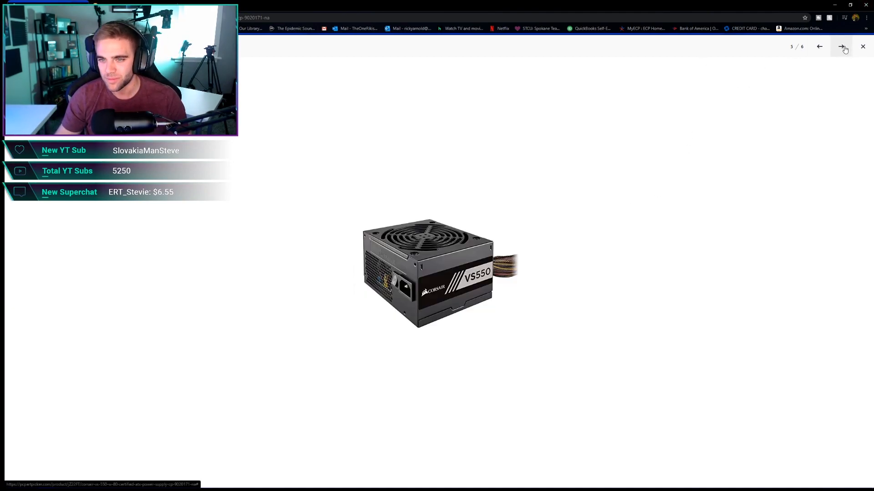
{"action": "left_click", "coordinate": [841, 47]}
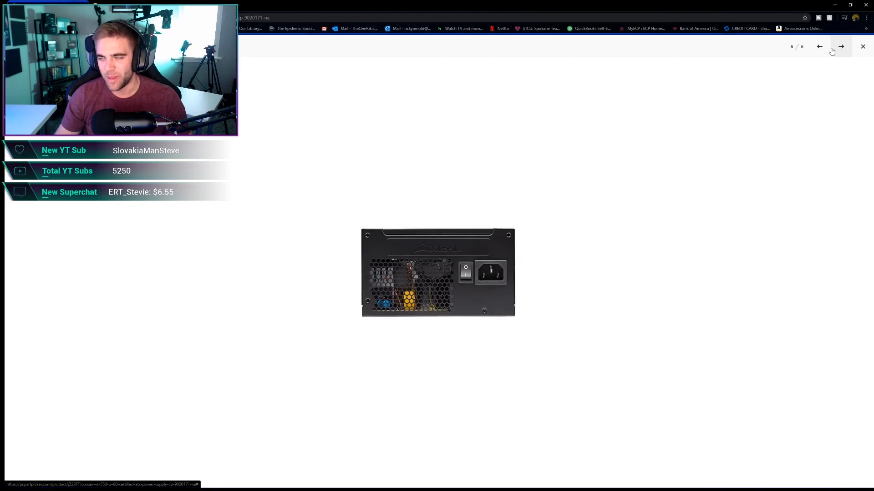
{"action": "left_click", "coordinate": [841, 47]}
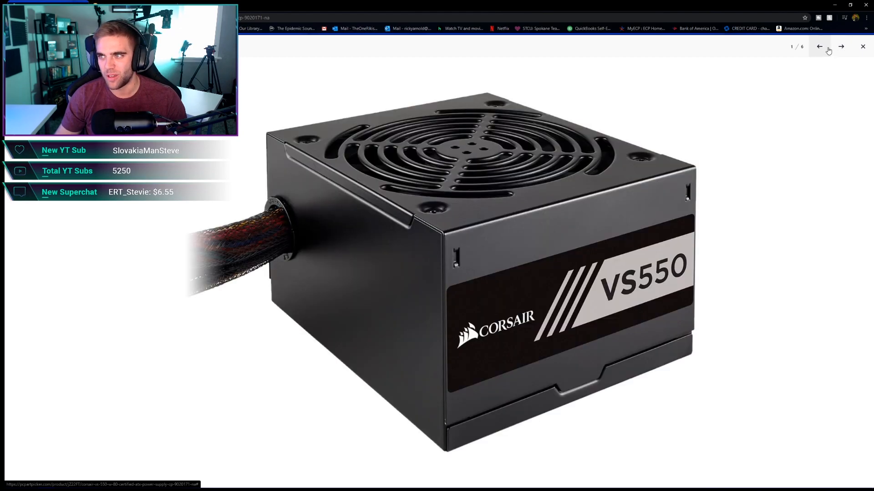
Step: Go to the EVGA BR 500 W 80+ Bronze power supply product page
{"action": "left_click", "coordinate": [863, 46]}
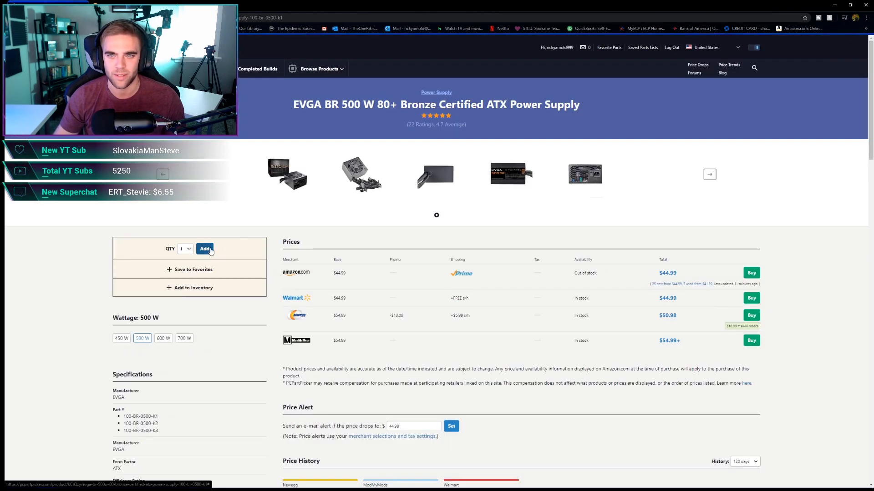
Step: Add the EVGA BR 500 W supply, save the $380.55 build, and reopen it for editing
{"action": "left_click", "coordinate": [204, 249]}
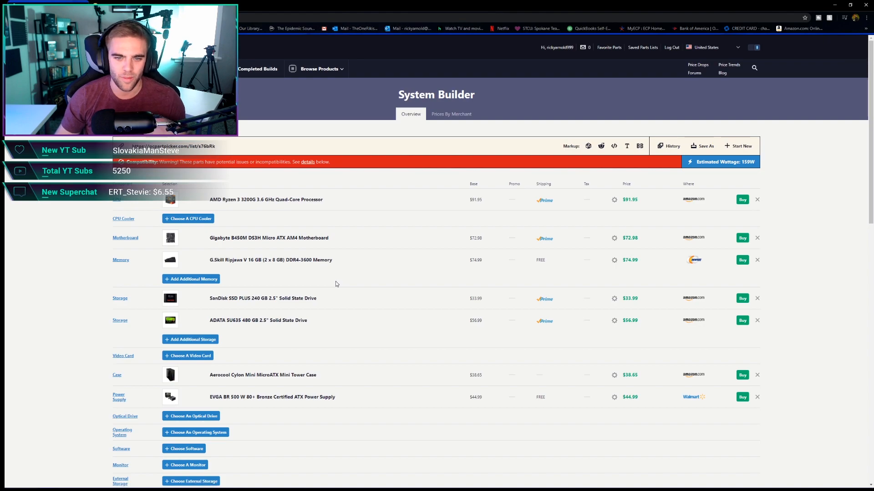
{"action": "mouse_move", "coordinate": [349, 282]}
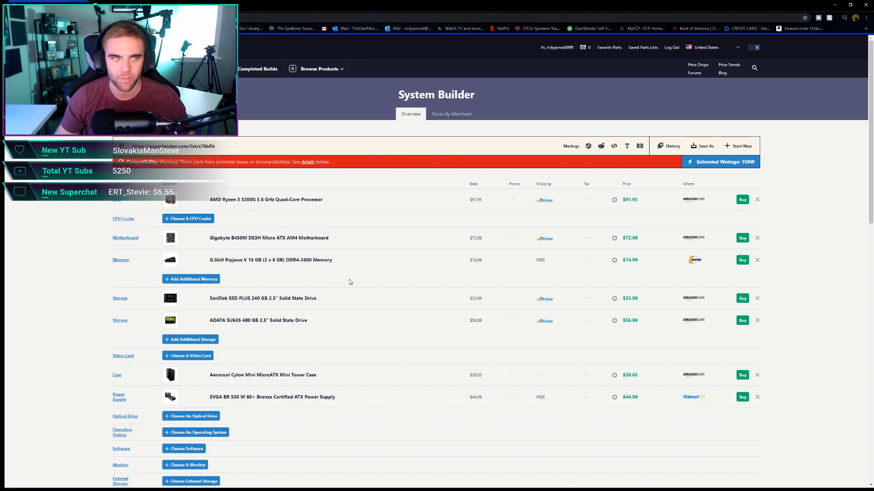
{"action": "scroll", "scroll_direction": "down", "scroll_amount": 3}
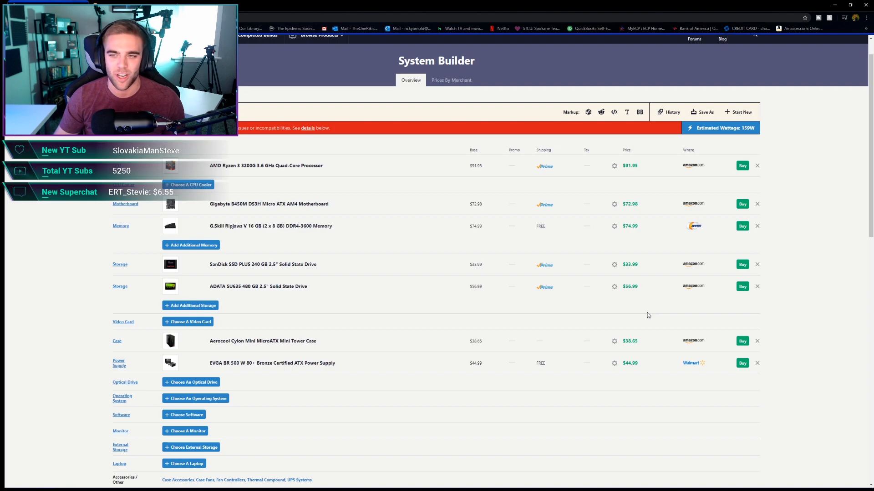
{"action": "mouse_move", "coordinate": [394, 252]}
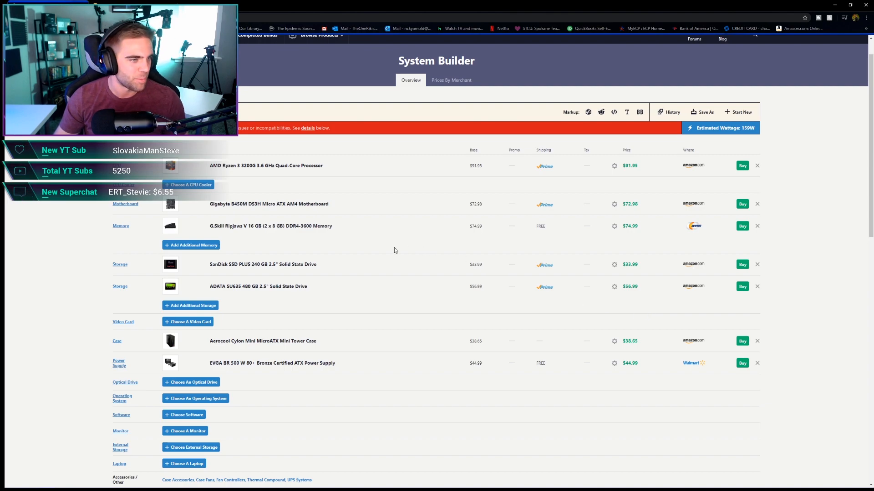
{"action": "scroll", "scroll_direction": "down", "scroll_amount": 3}
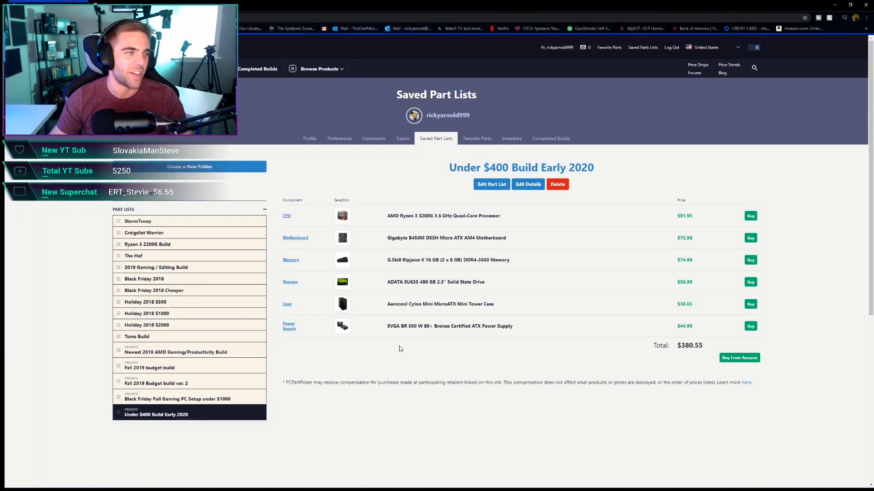
{"action": "mouse_move", "coordinate": [546, 247]}
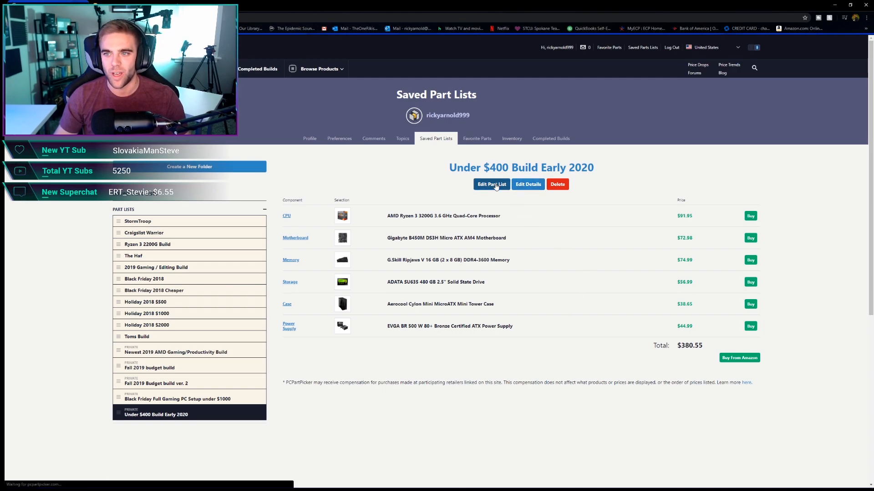
{"action": "left_click", "coordinate": [491, 185]}
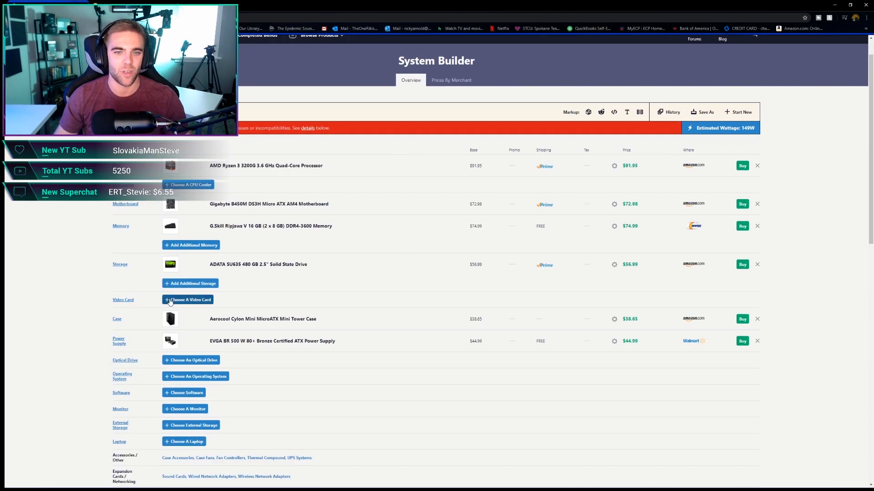
Step: Start choosing a video card and browse the available cards
{"action": "left_click", "coordinate": [190, 299]}
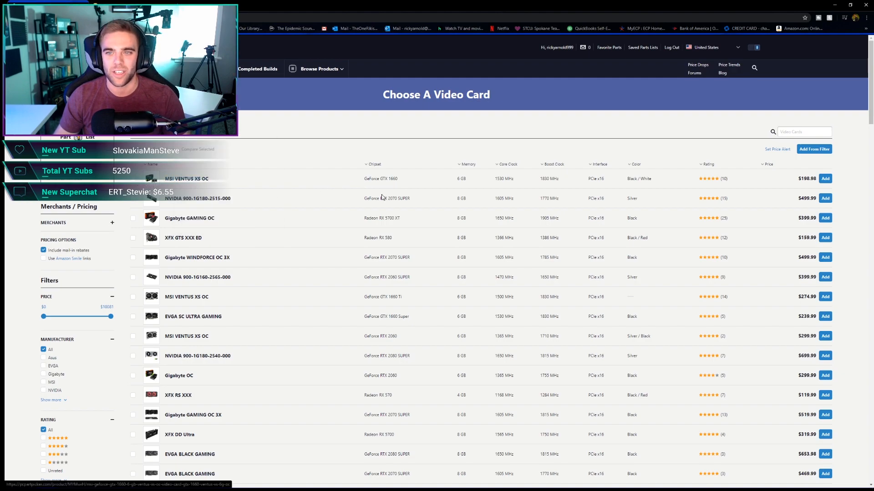
{"action": "mouse_move", "coordinate": [421, 184]}
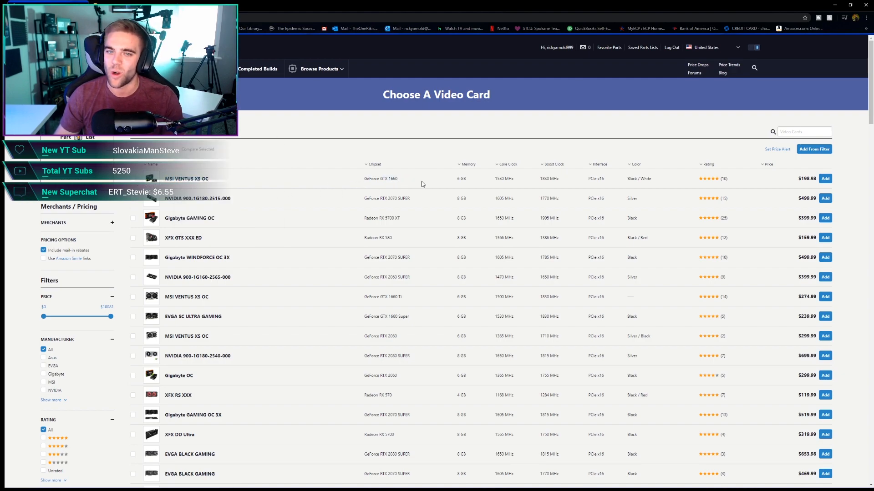
{"action": "mouse_move", "coordinate": [418, 302]}
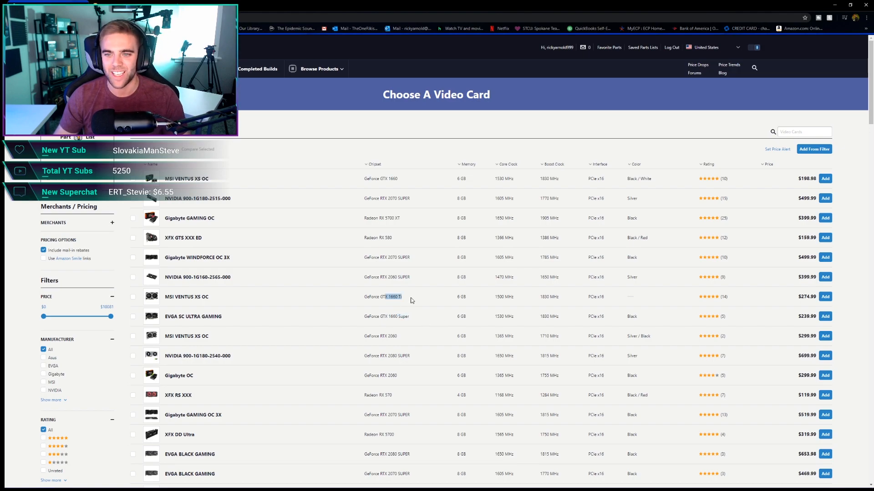
{"action": "scroll", "scroll_direction": "down", "scroll_amount": 3}
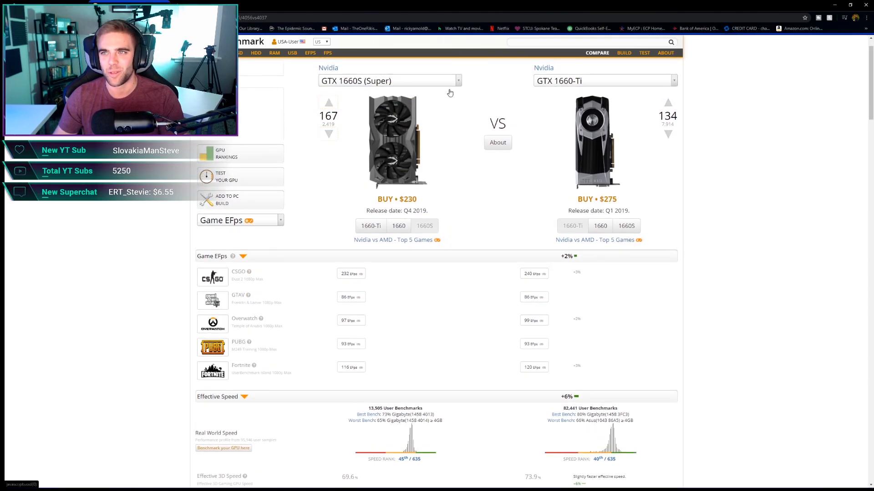
{"action": "mouse_move", "coordinate": [699, 301]}
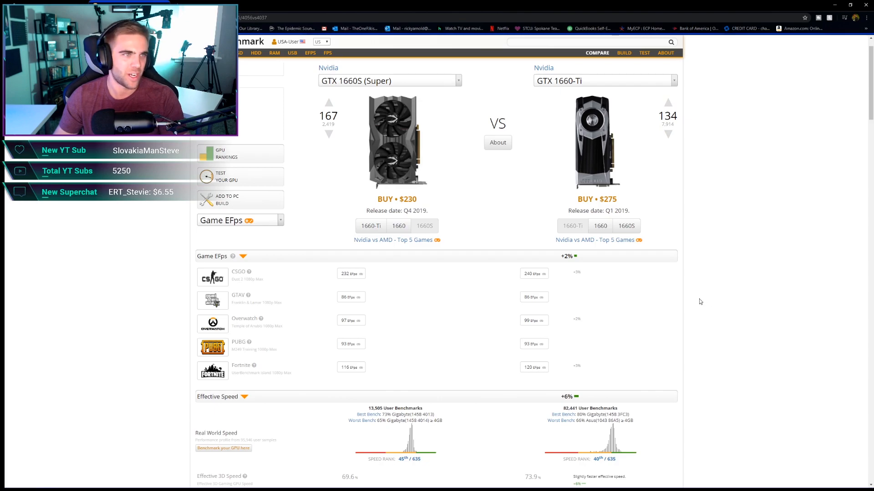
Step: Scroll through the GTX 1660 Super vs GTX 1660 Ti benchmark results
{"action": "scroll", "scroll_direction": "down", "scroll_amount": 3}
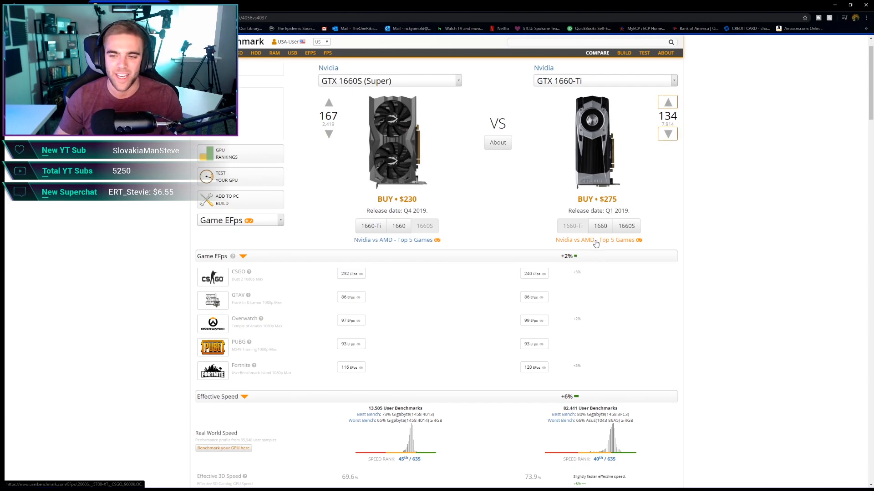
{"action": "scroll", "scroll_direction": "down", "scroll_amount": 3}
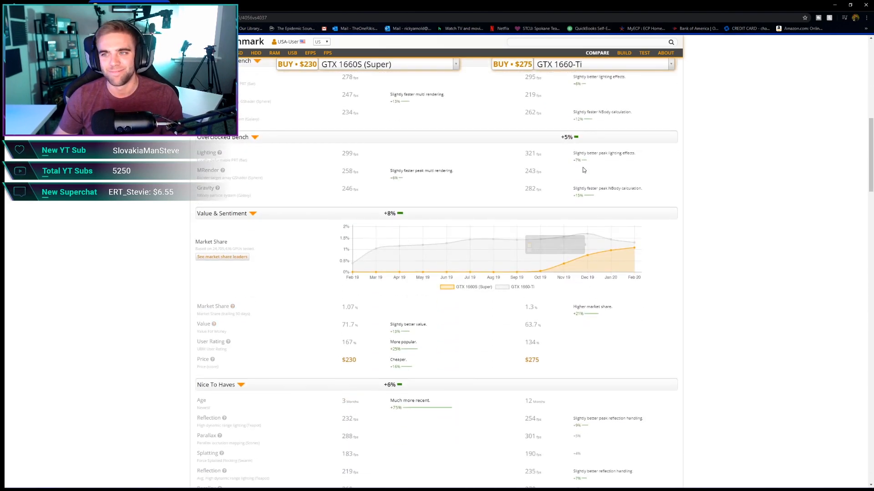
{"action": "scroll", "scroll_direction": "down", "scroll_amount": 3}
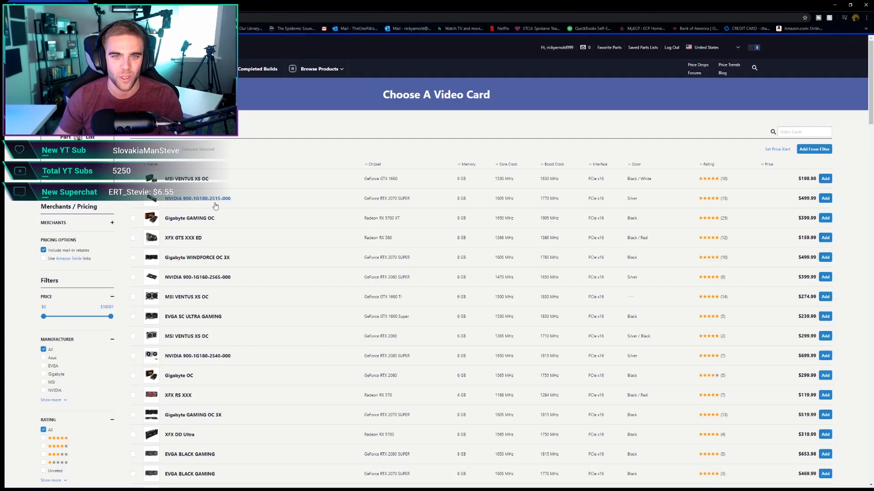
Step: Search '1660 super' and add the Asus TUF GAMING OC GTX 1660 Super at $229.99
{"action": "type", "text": "1660 super"}
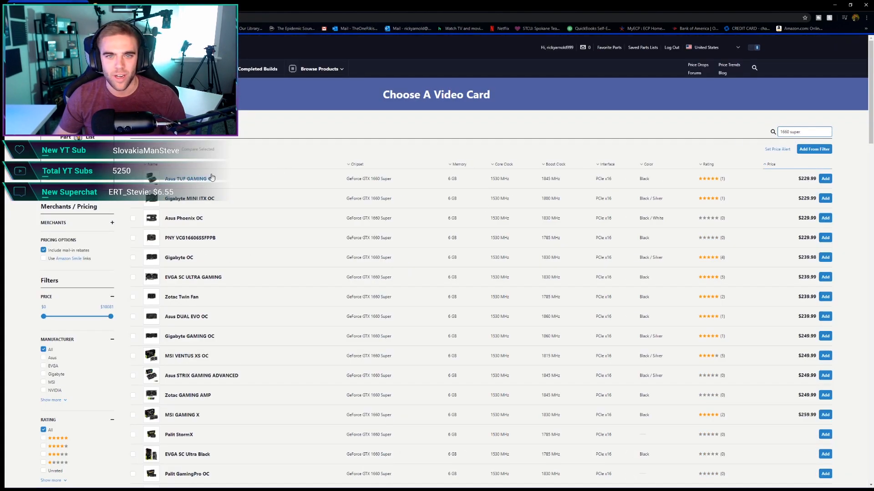
{"action": "left_click", "coordinate": [185, 178]}
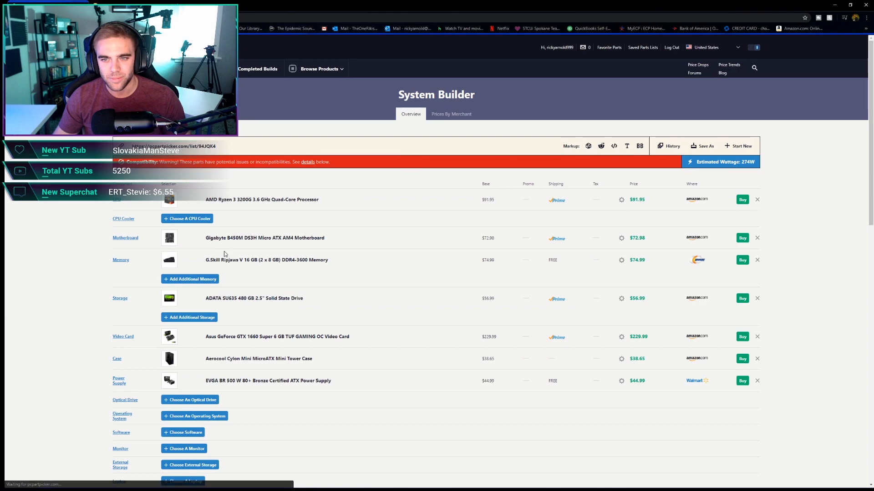
{"action": "scroll", "scroll_direction": "down", "scroll_amount": 3}
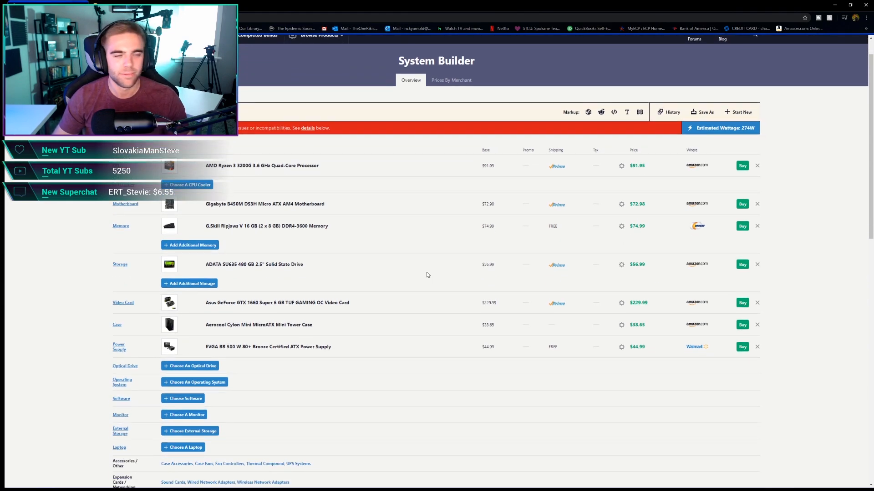
{"action": "mouse_move", "coordinate": [407, 267]}
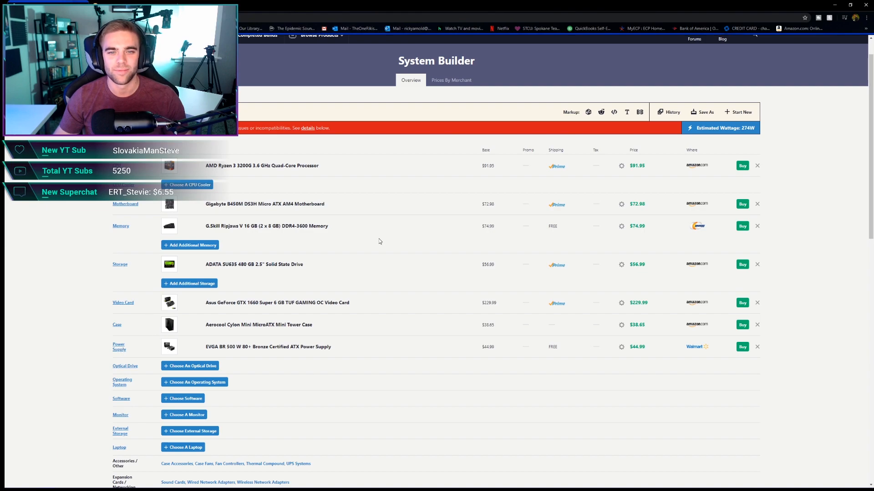
{"action": "scroll", "scroll_direction": "down", "scroll_amount": 3}
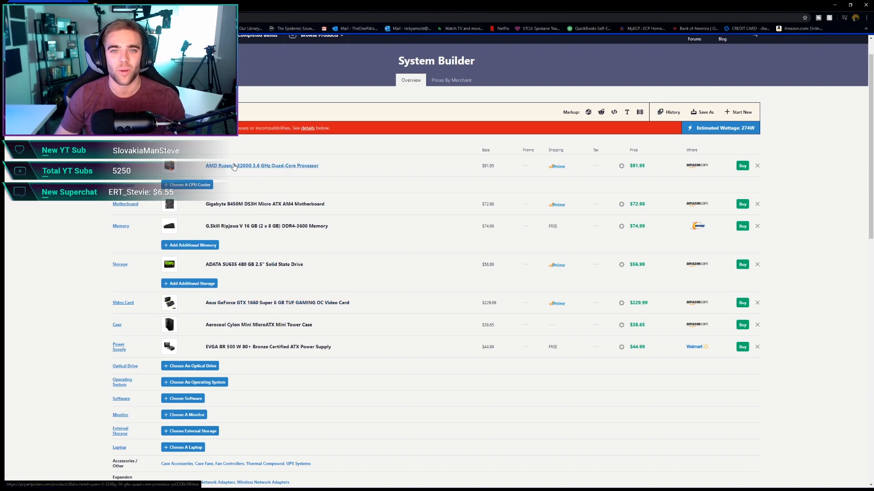
{"action": "mouse_move", "coordinate": [368, 179]}
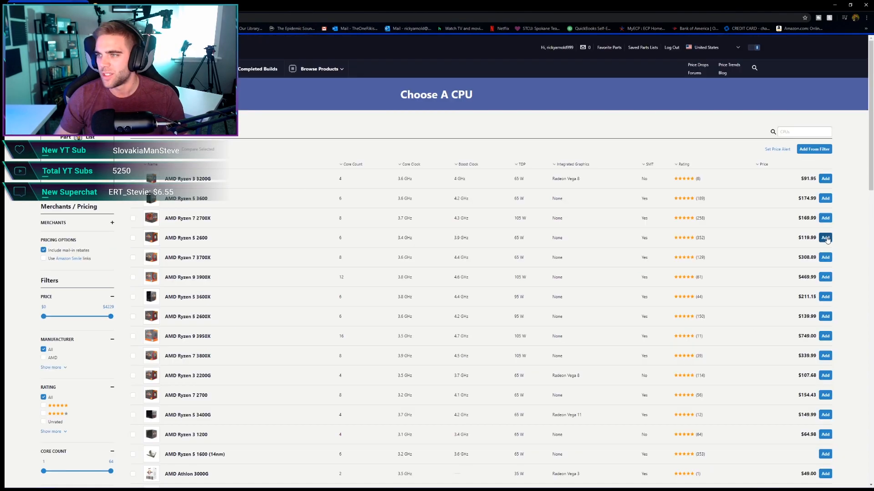
Step: Swap in the AMD Ryzen 5 2600, bringing the build total to $638.58
{"action": "left_click", "coordinate": [825, 238]}
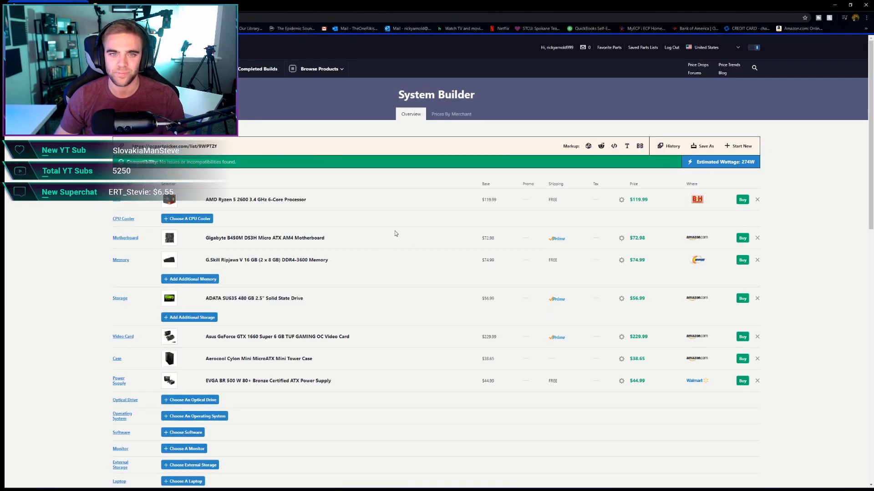
{"action": "scroll", "scroll_direction": "down", "scroll_amount": 3}
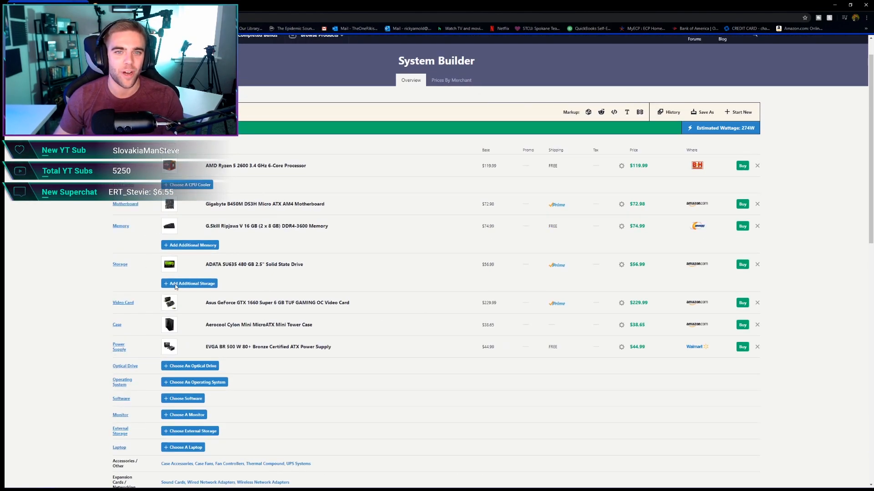
{"action": "scroll", "scroll_direction": "down", "scroll_amount": 3}
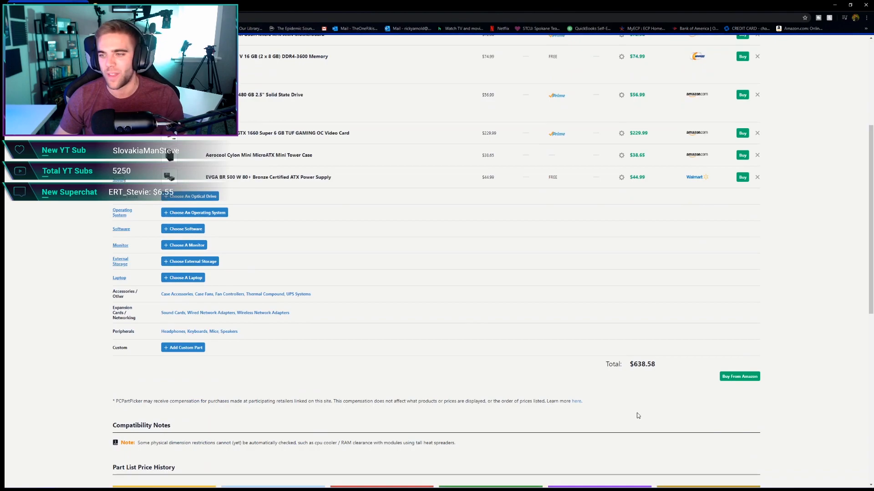
{"action": "mouse_move", "coordinate": [671, 371]}
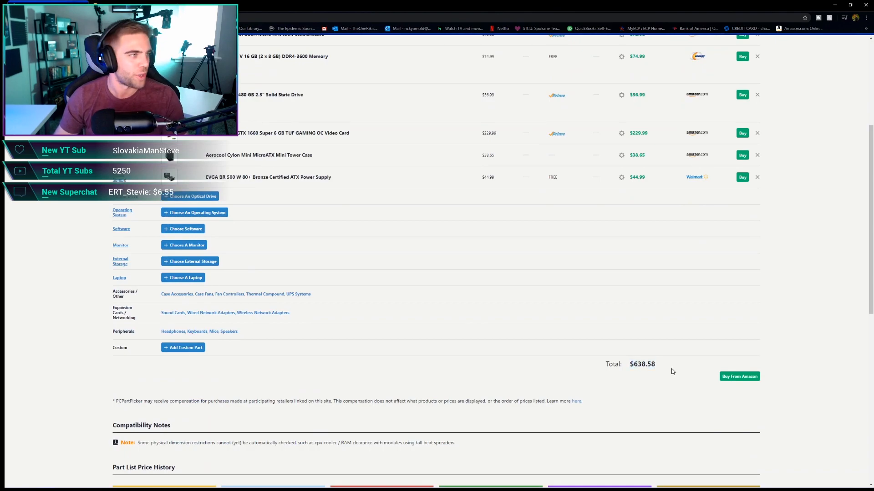